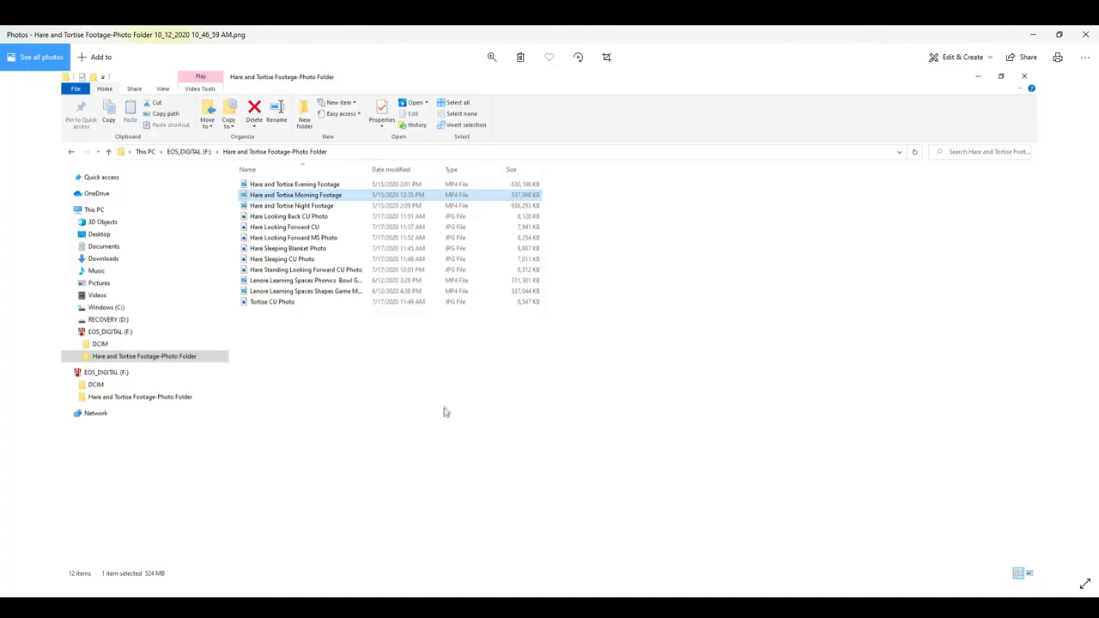
mouse_move(661, 91)
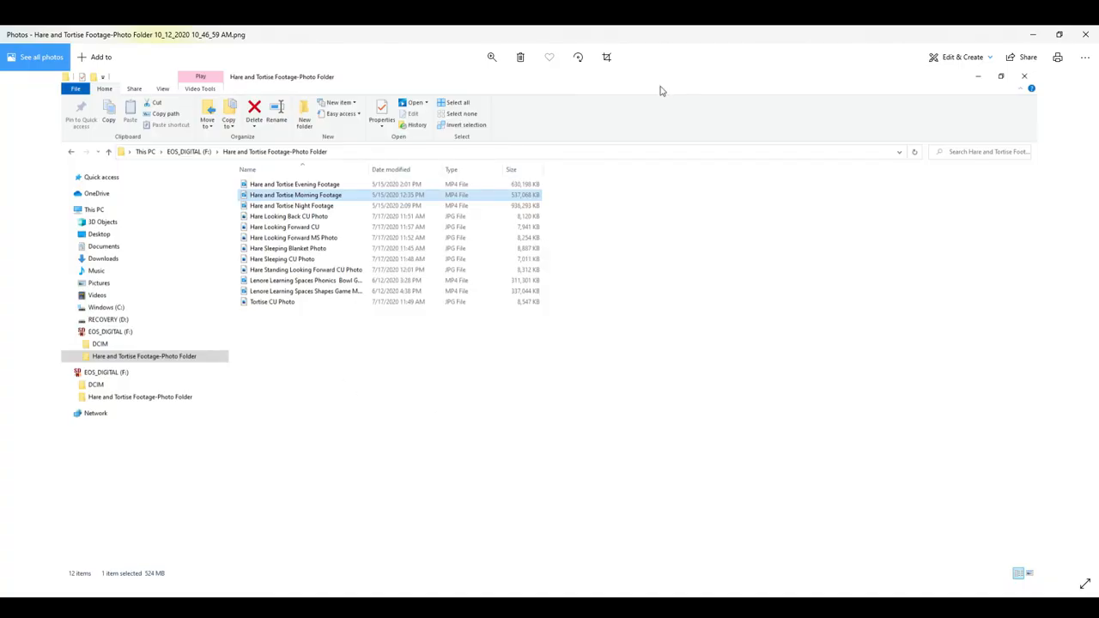
mouse_move(817, 325)
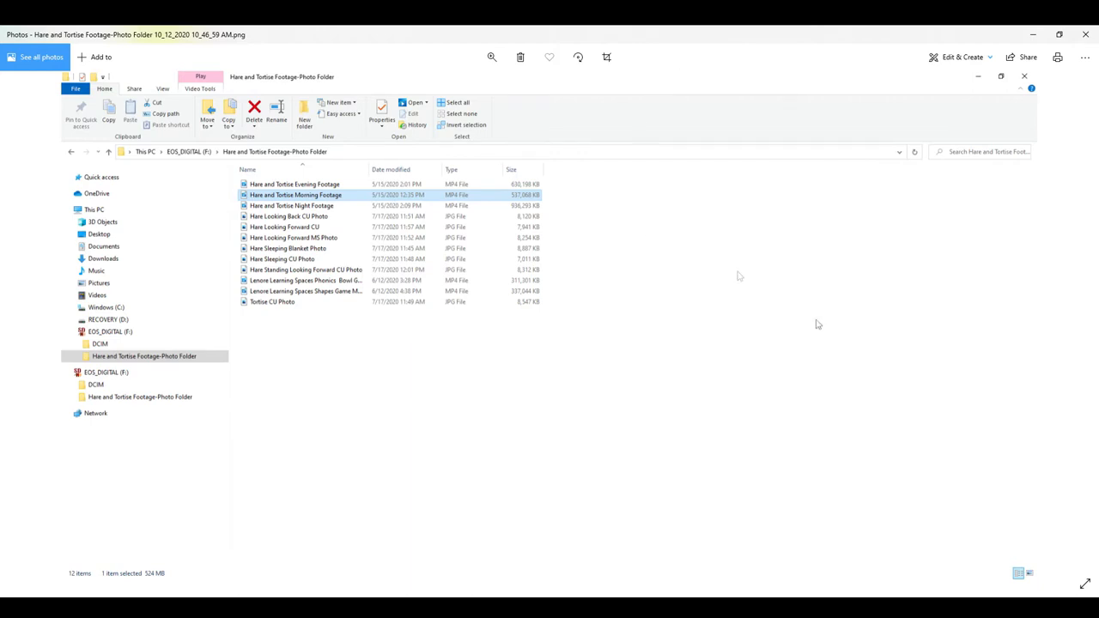
mouse_move(940, 400)
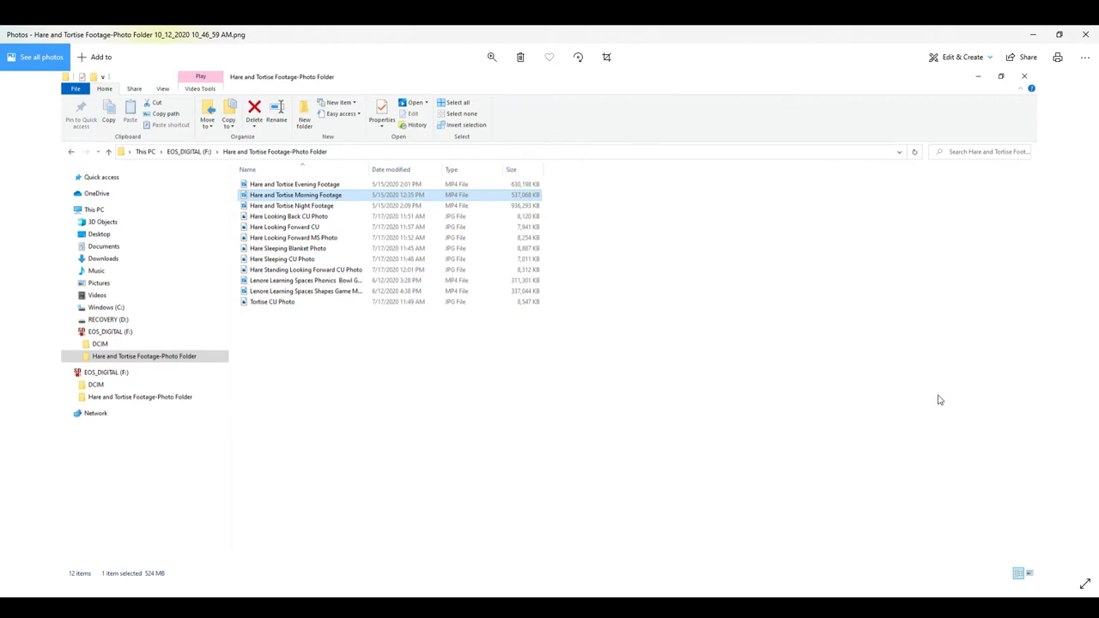
mouse_move(261, 243)
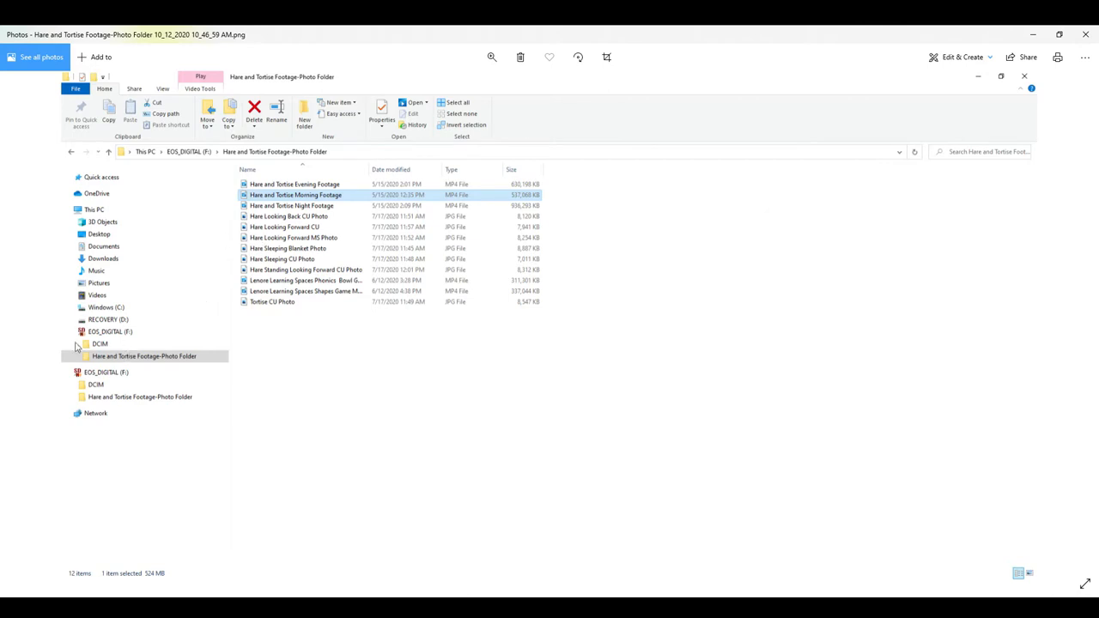
mouse_move(101, 340)
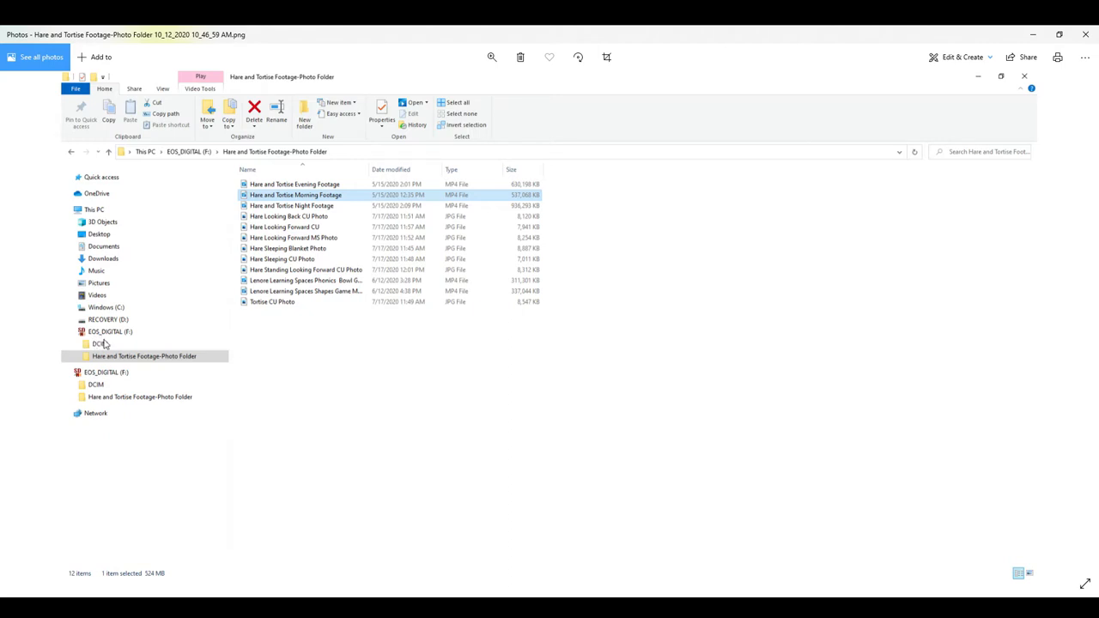
mouse_move(106, 361)
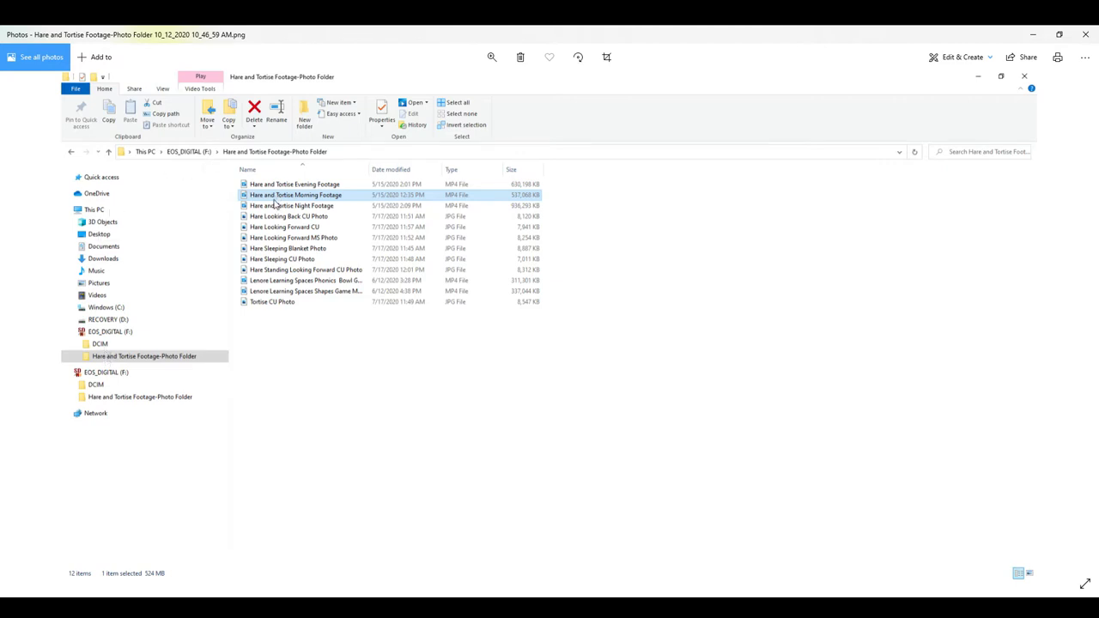
mouse_move(267, 199)
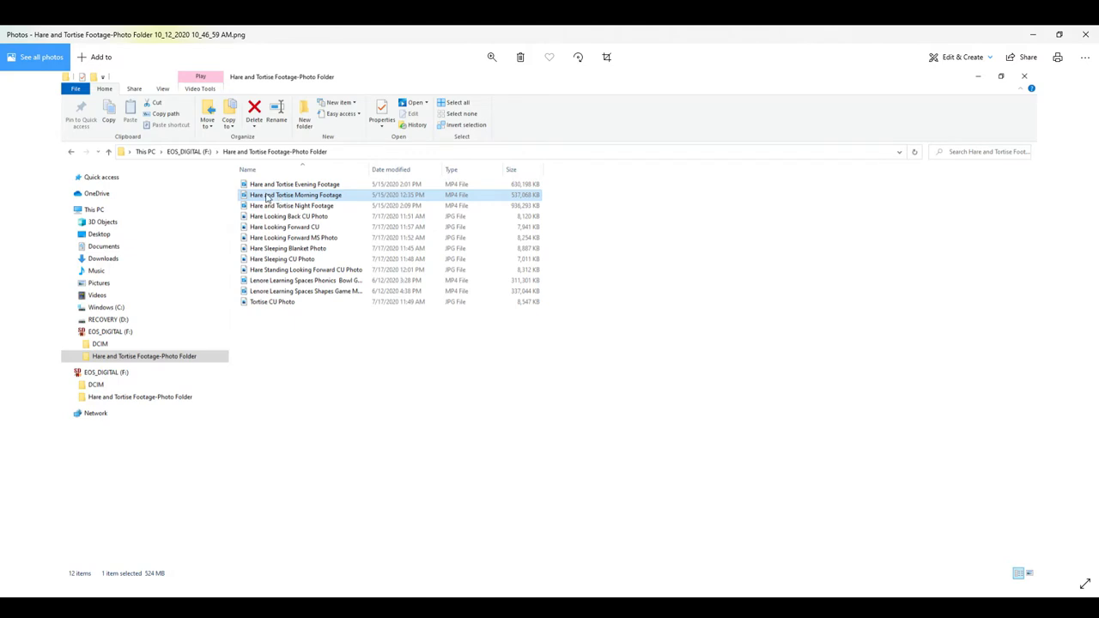
mouse_move(597, 355)
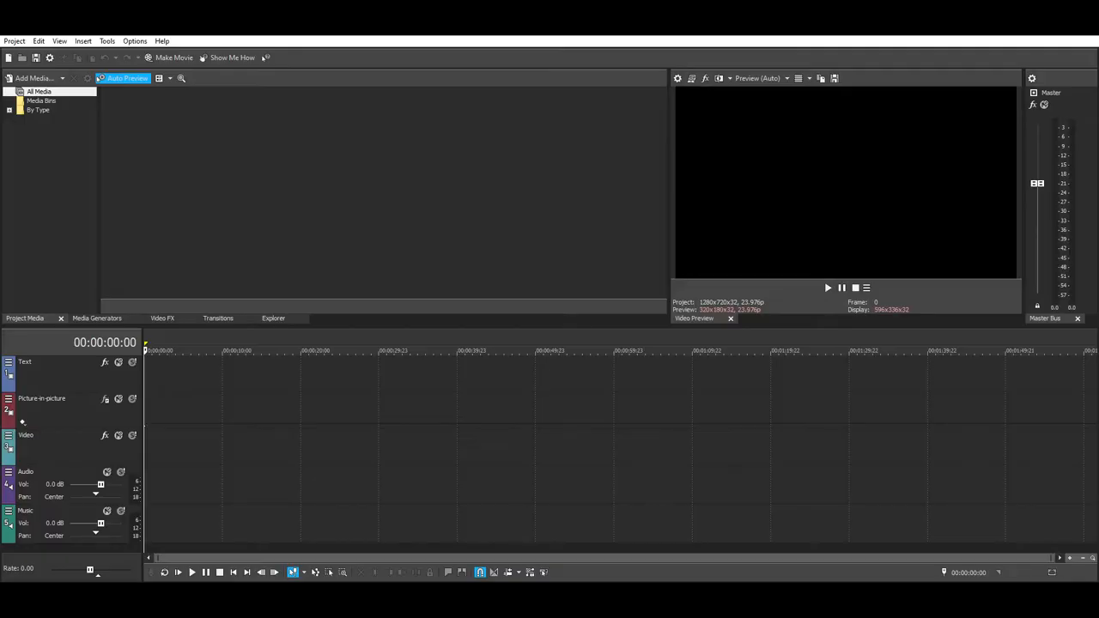
mouse_move(273, 114)
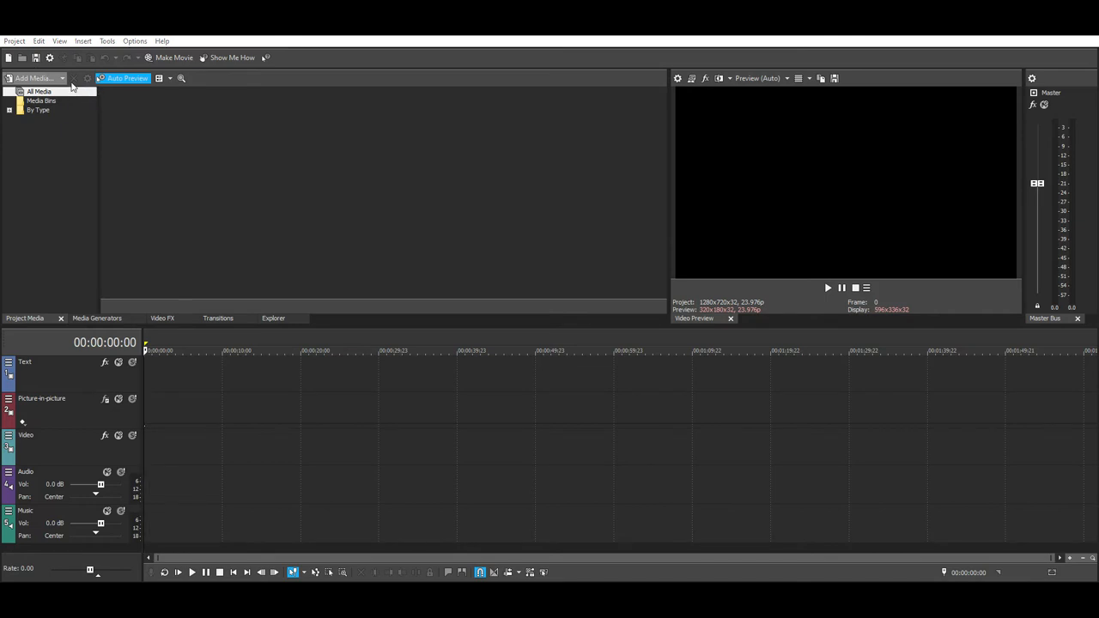
mouse_move(52, 238)
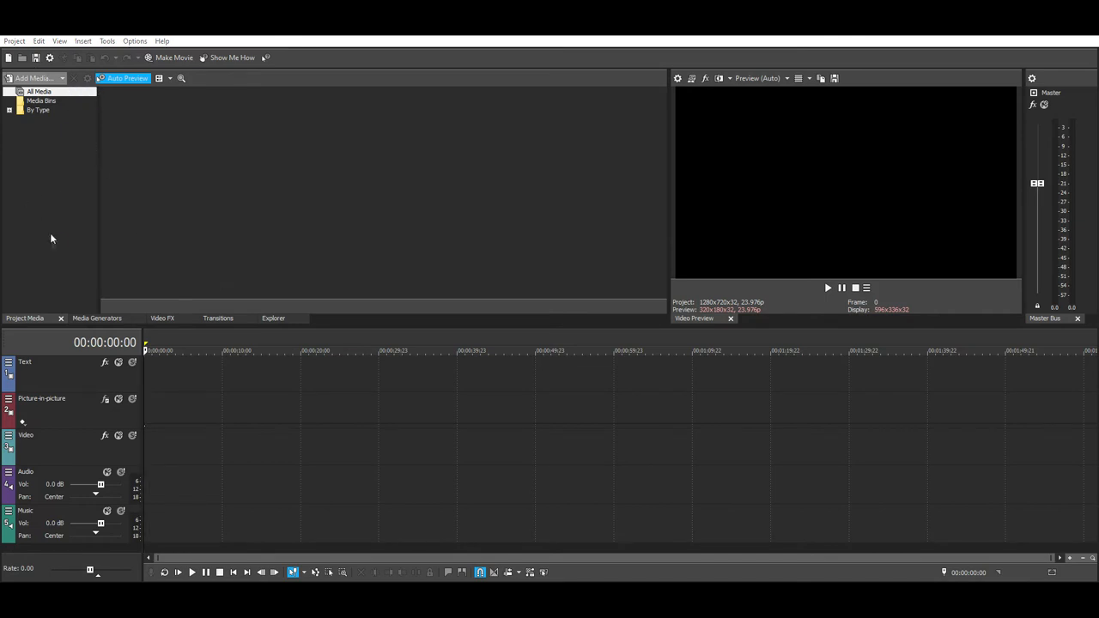
mouse_move(55, 249)
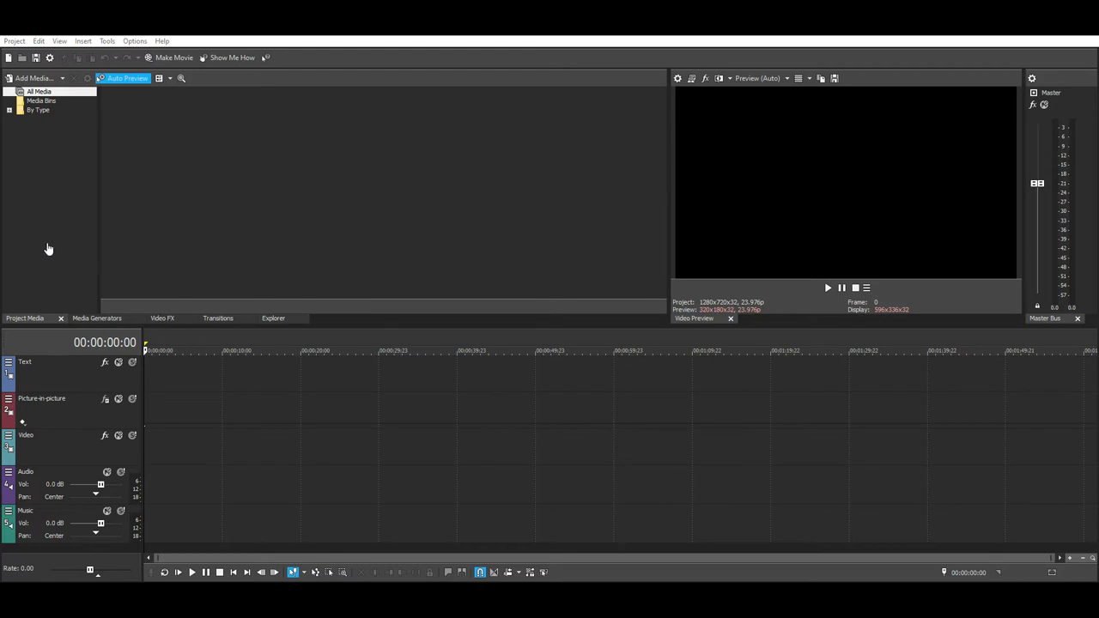
mouse_move(45, 251)
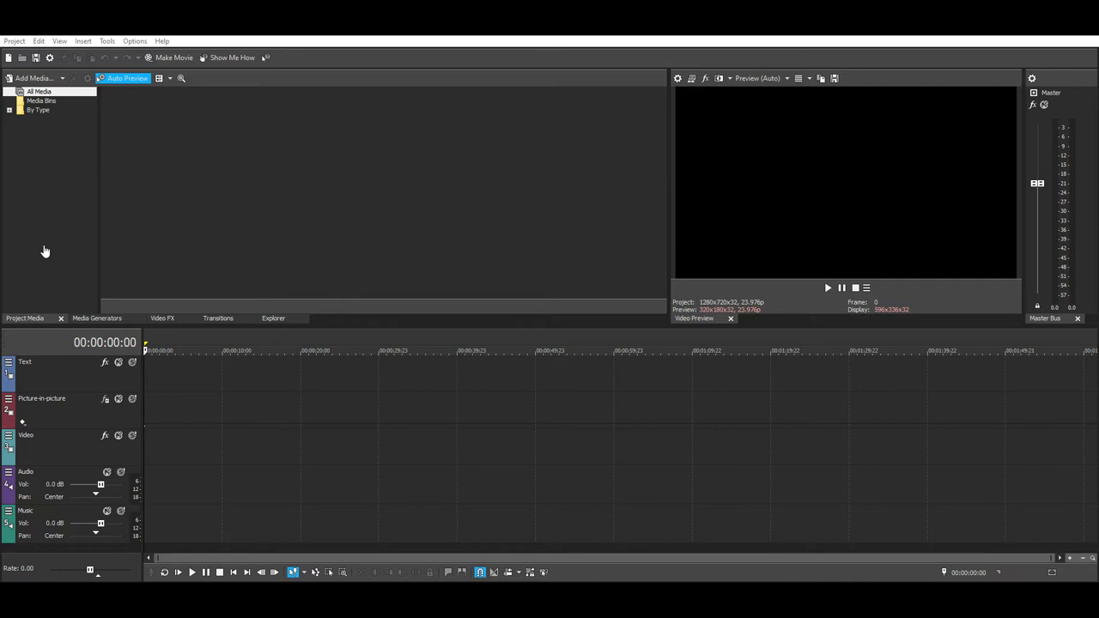
mouse_move(601, 198)
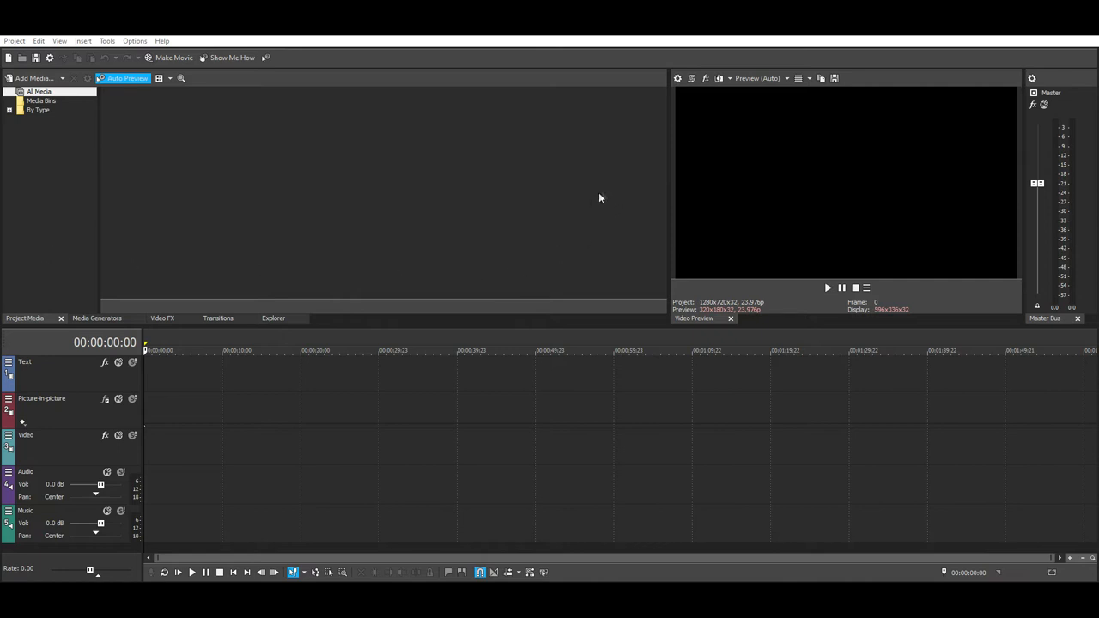
mouse_move(598, 272)
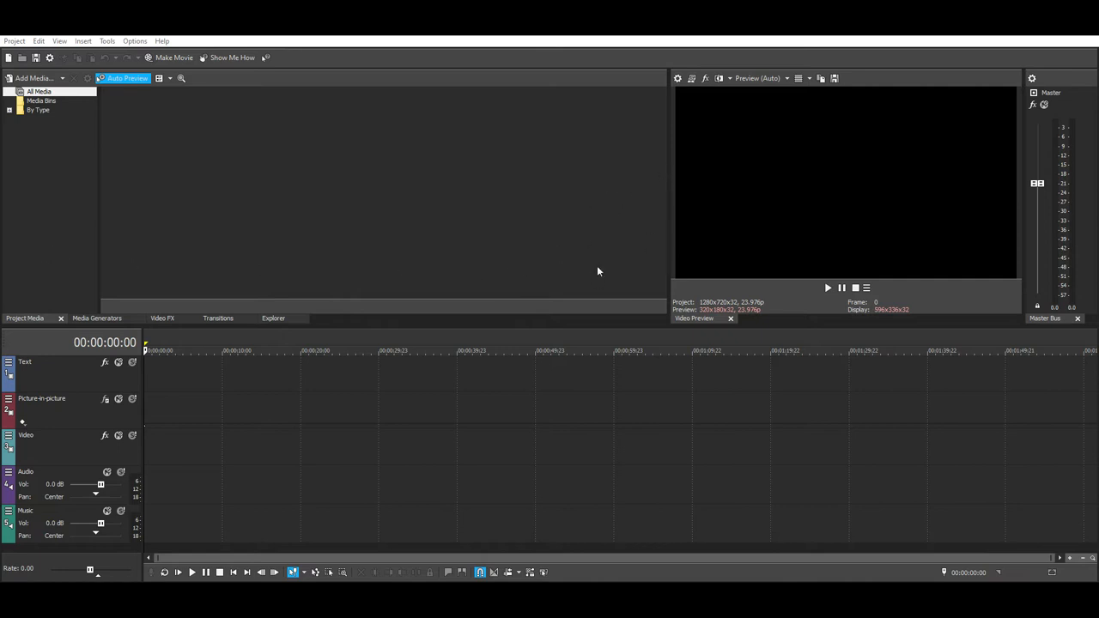
mouse_move(609, 275)
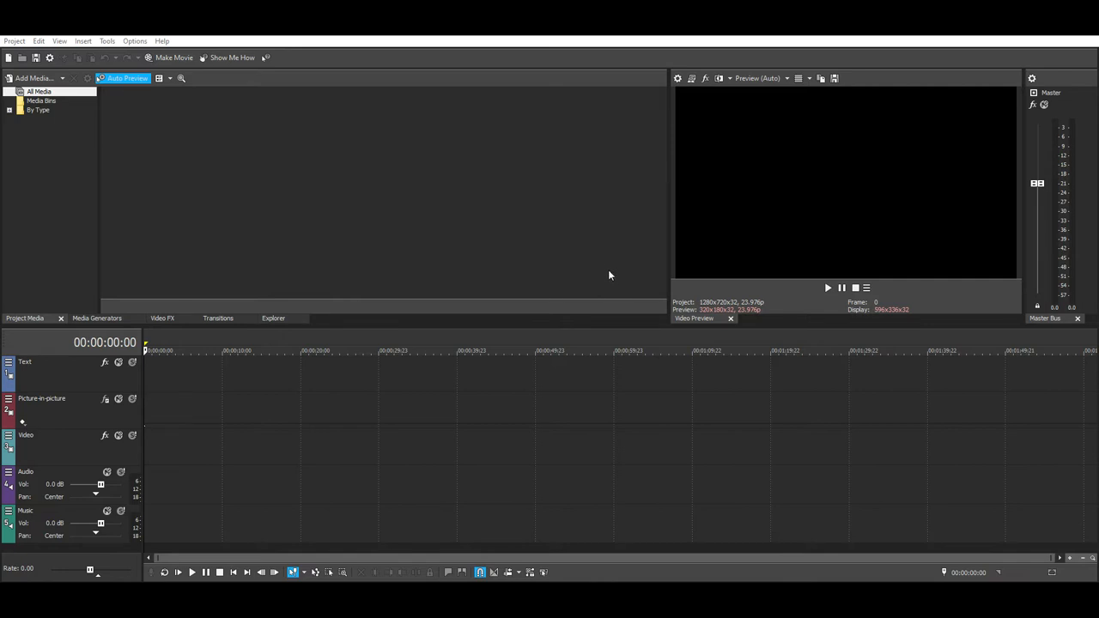
mouse_move(471, 436)
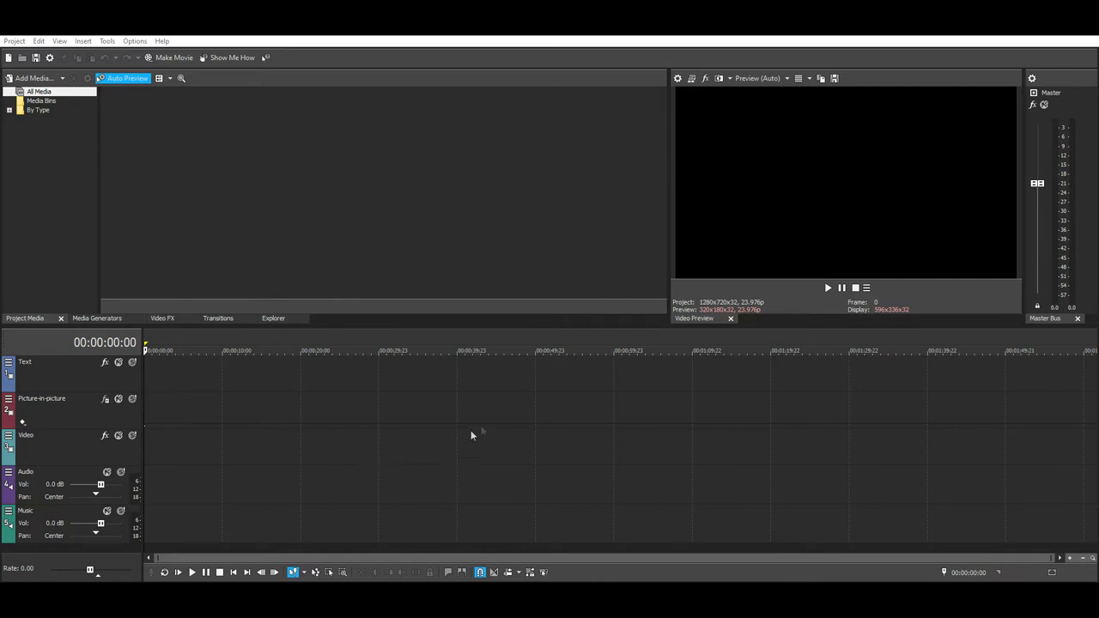
mouse_move(479, 409)
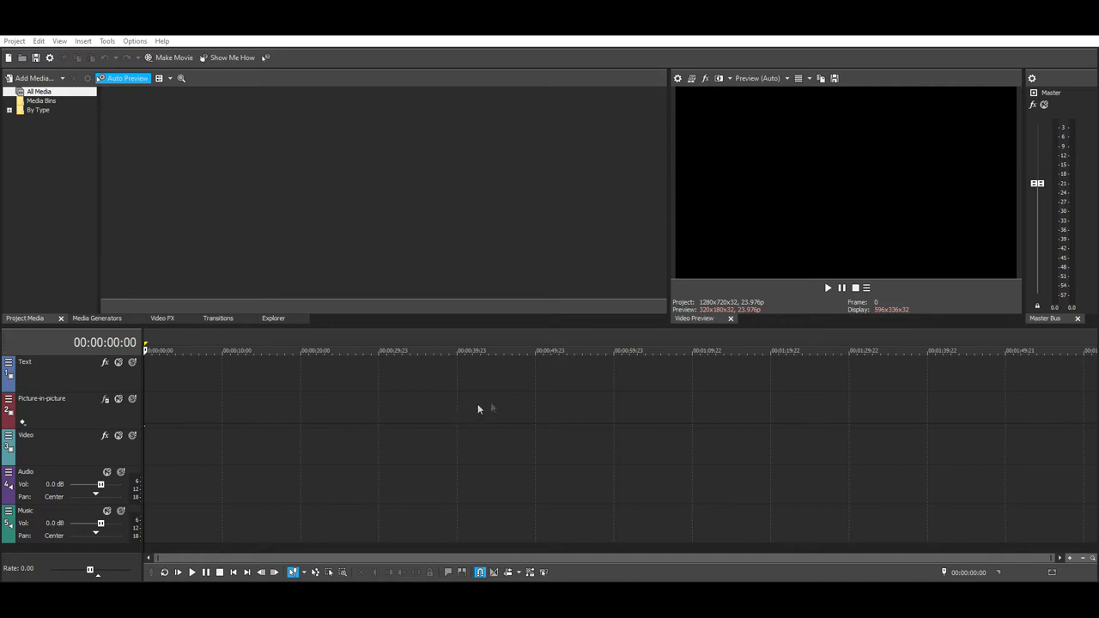
mouse_move(574, 387)
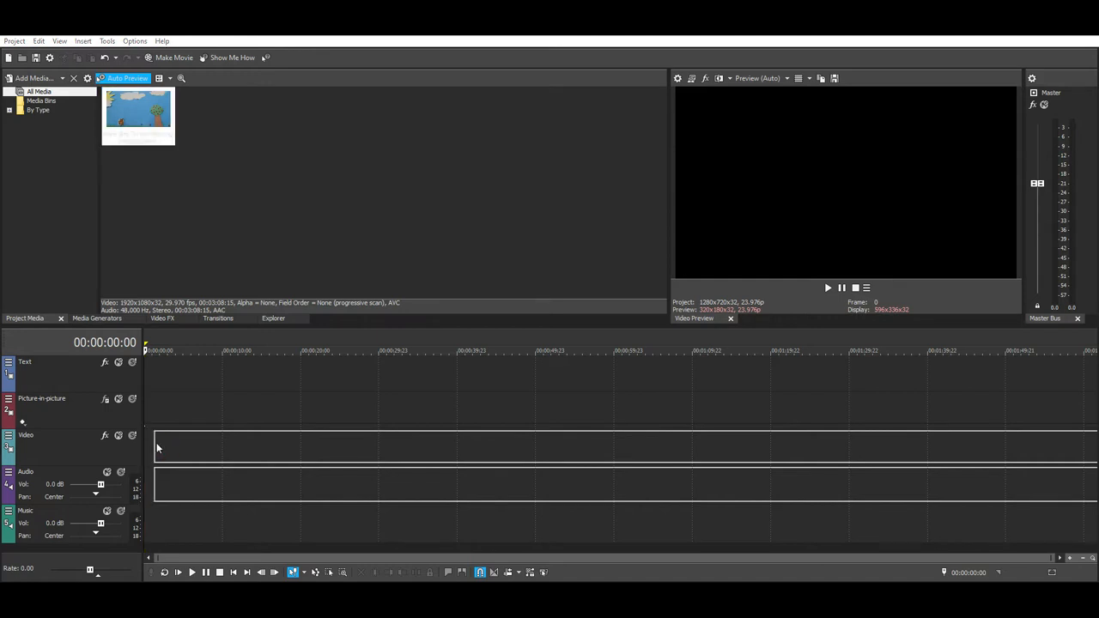
mouse_move(512, 223)
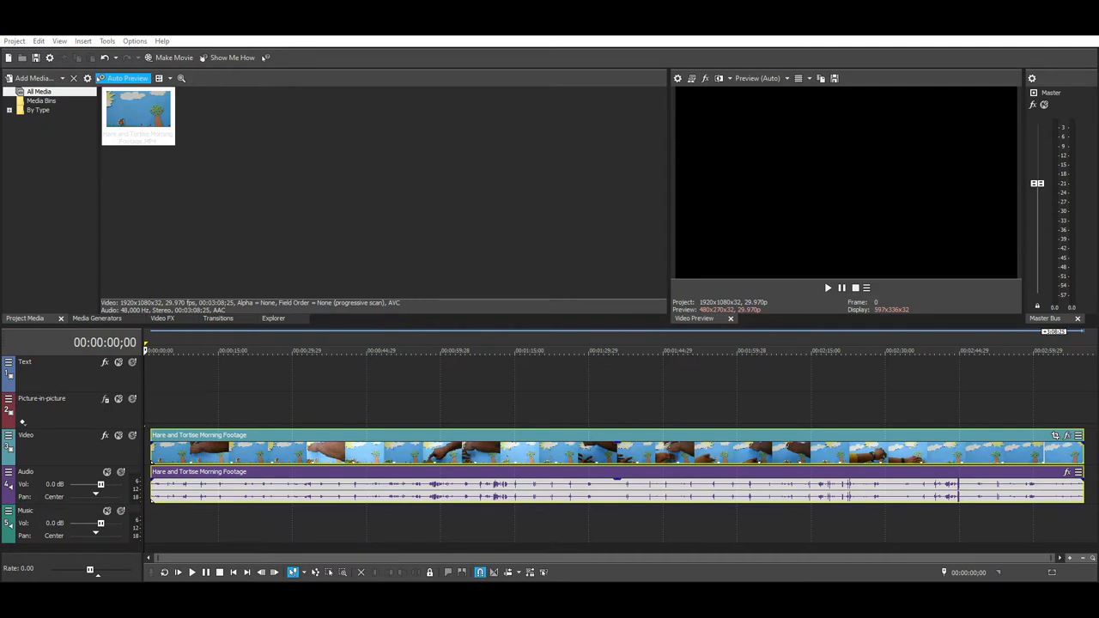
mouse_move(680, 350)
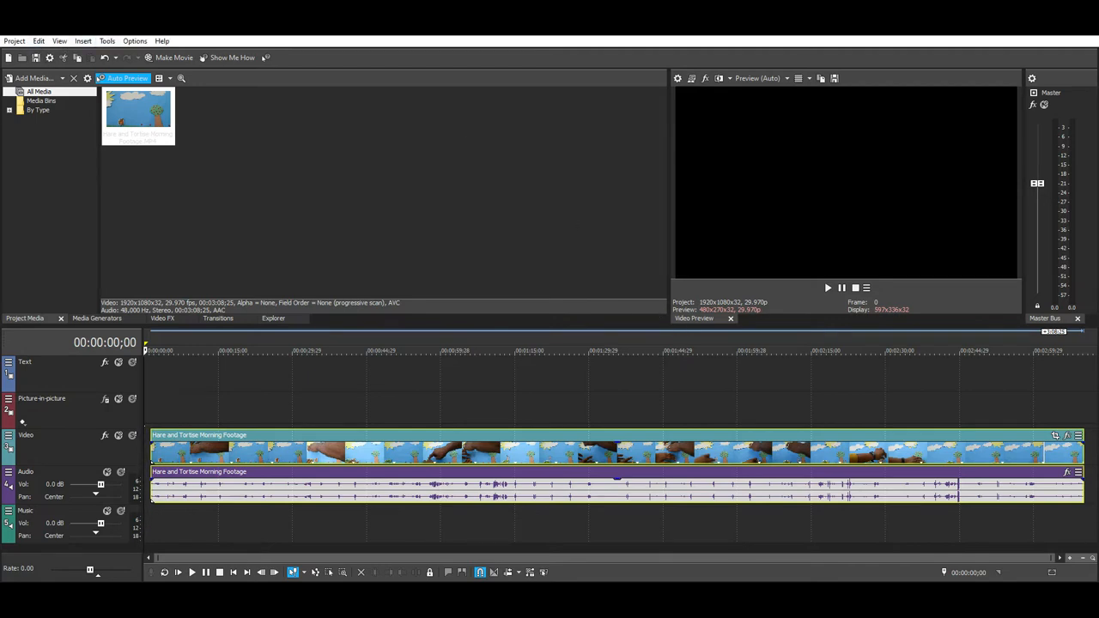
mouse_move(86, 170)
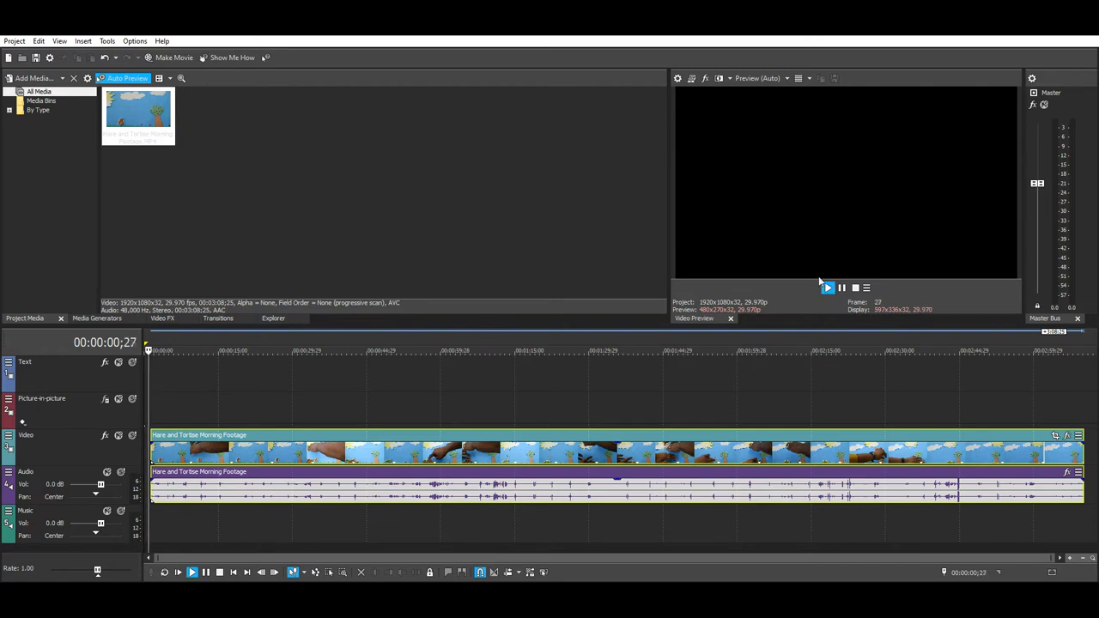
Step: Move the playhead to about four seconds into the hare and tortoise footage for the first cut
click(828, 288)
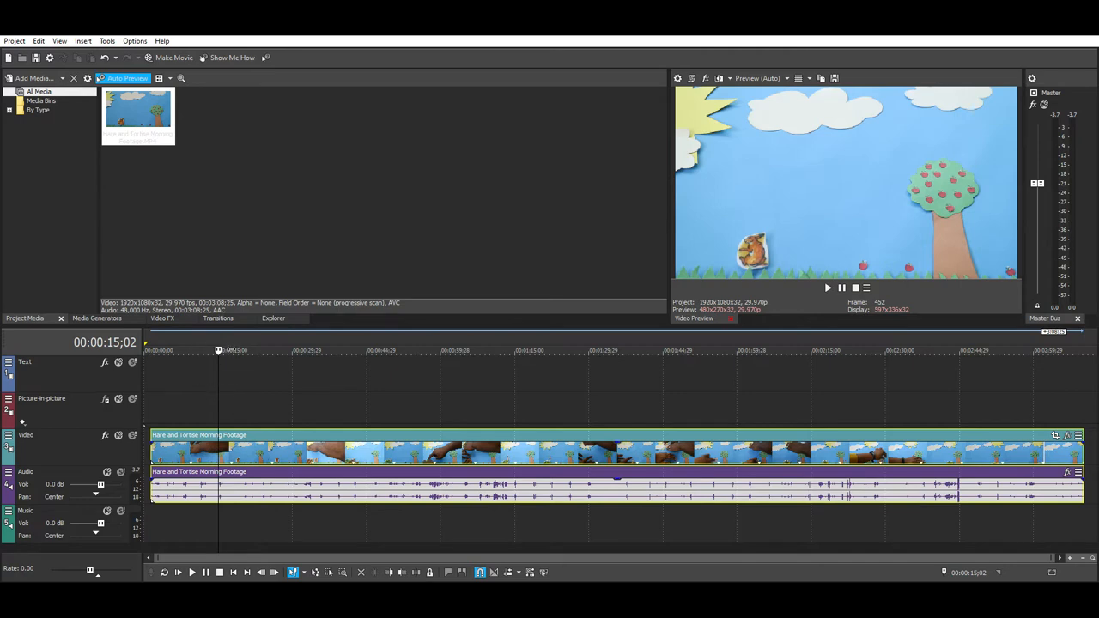
click(166, 350)
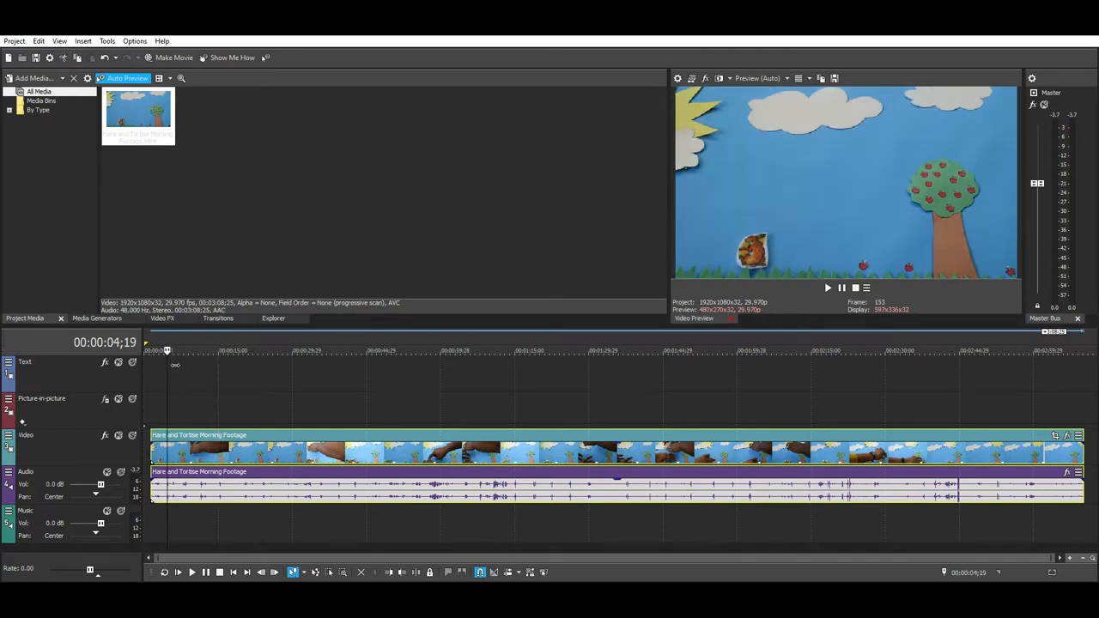
click(148, 351)
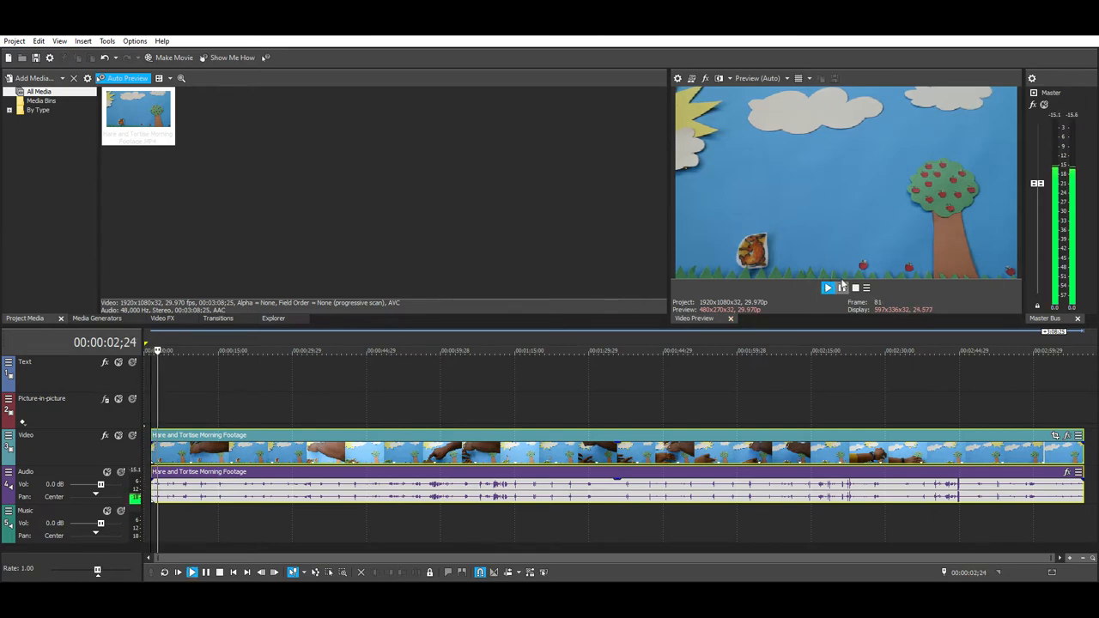
click(828, 289)
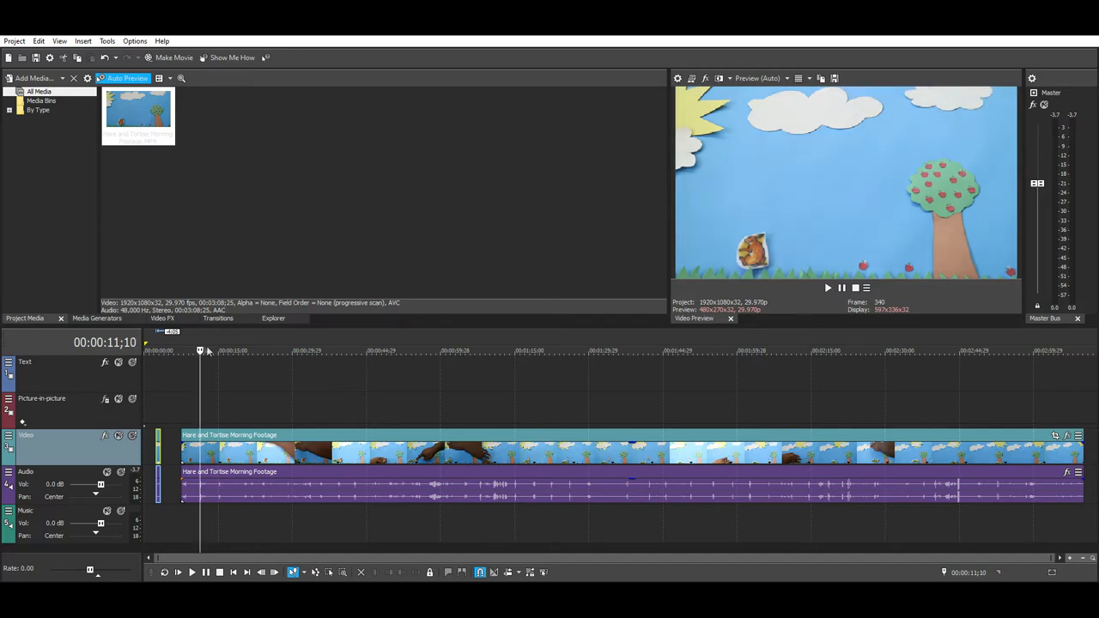
mouse_move(324, 577)
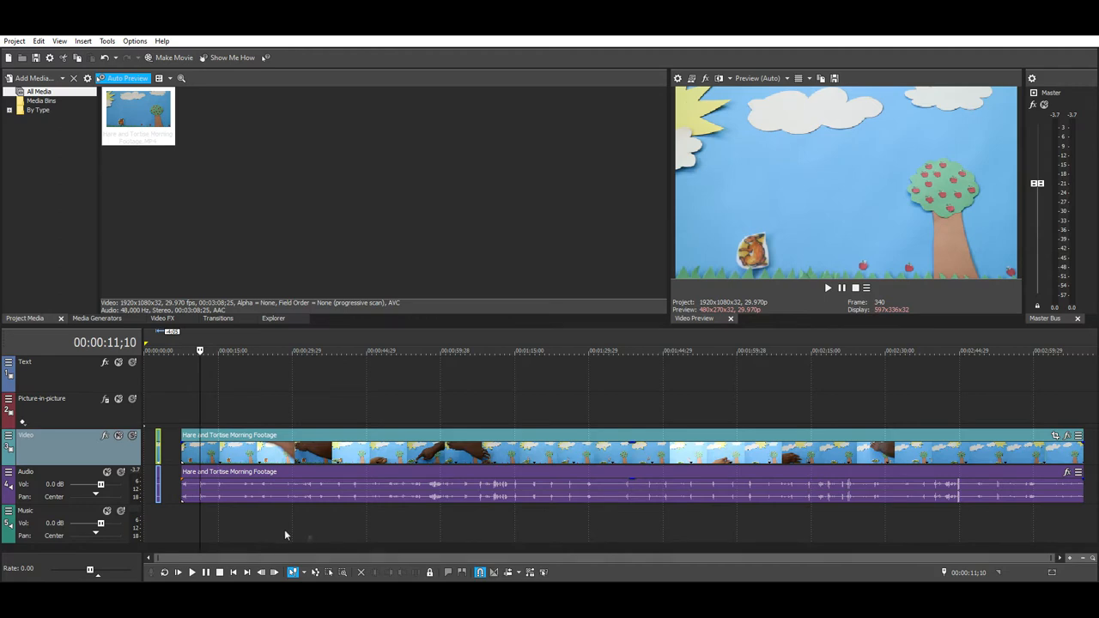
mouse_move(816, 336)
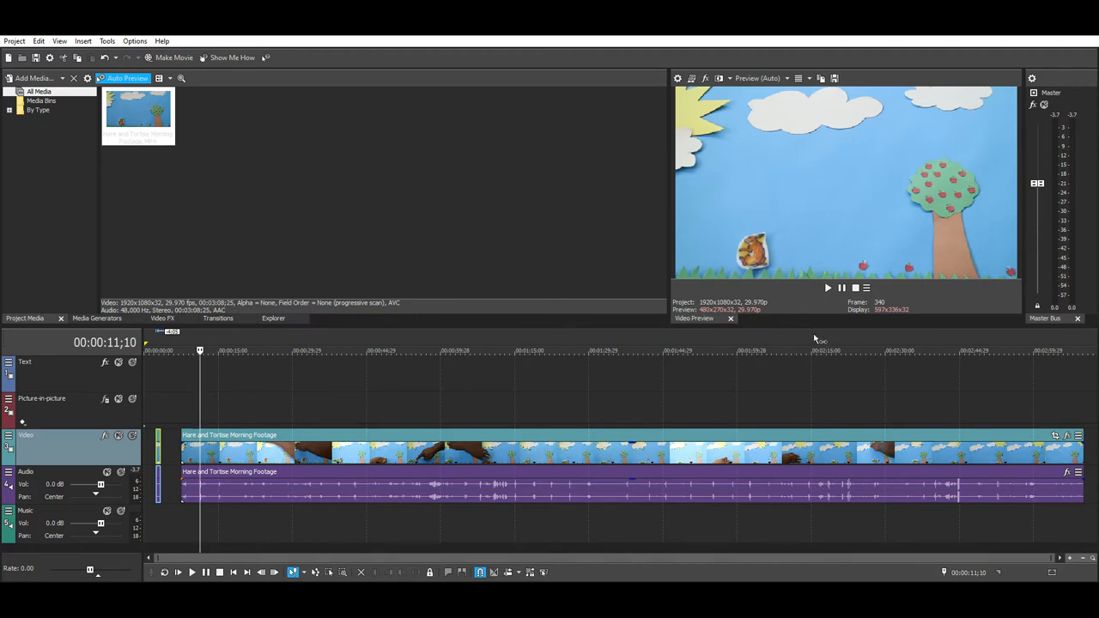
Step: Split the footage and its audio so a short opening piece becomes its own event
click(199, 453)
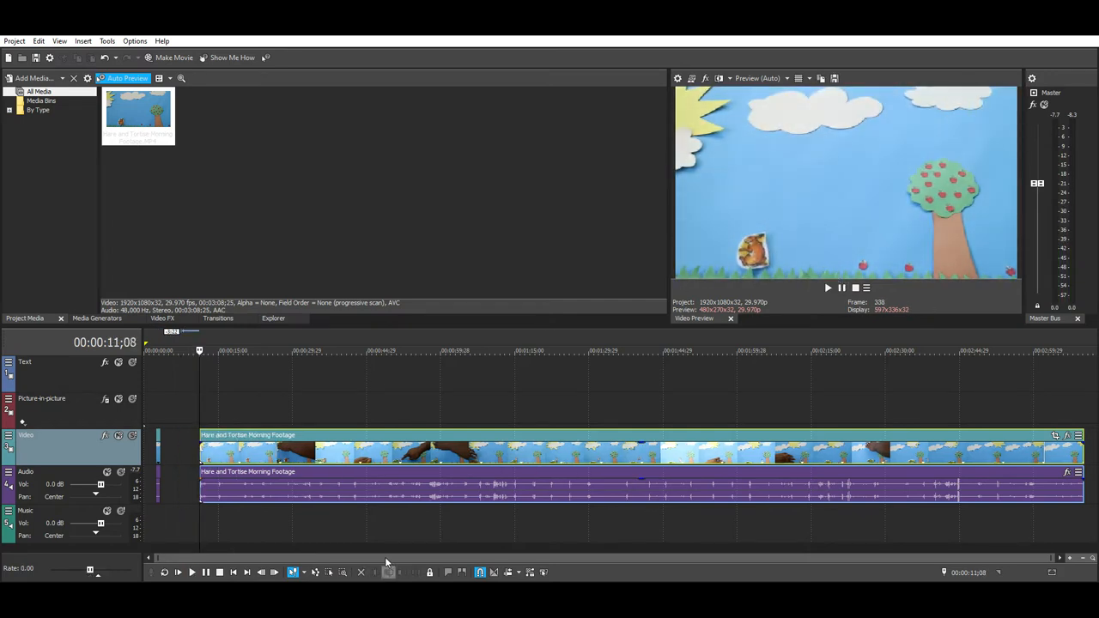
mouse_move(828, 289)
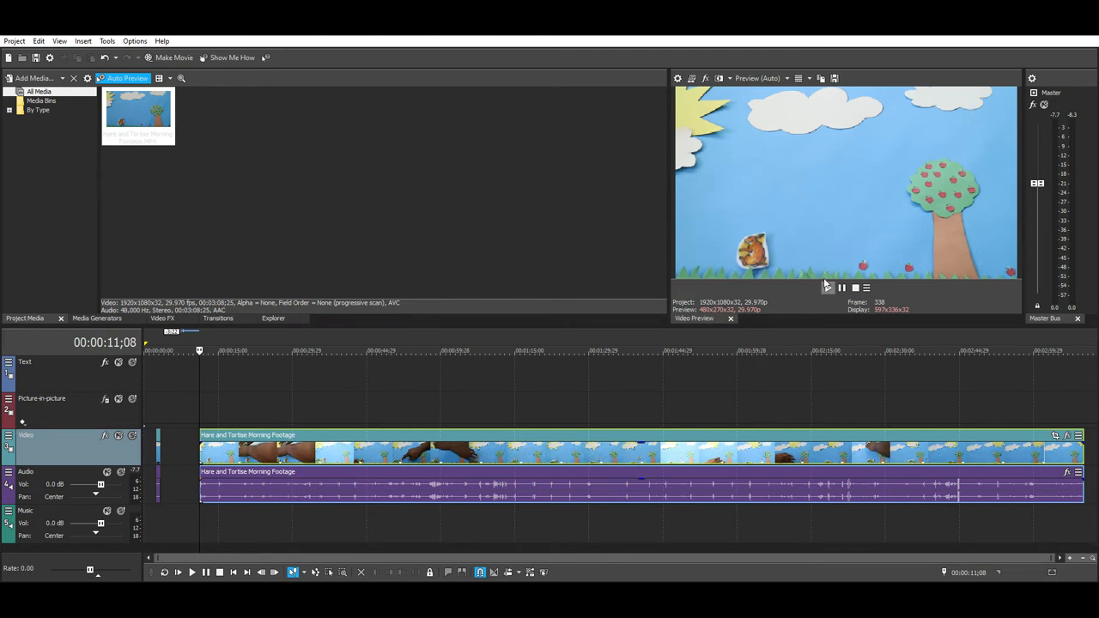
mouse_move(821, 271)
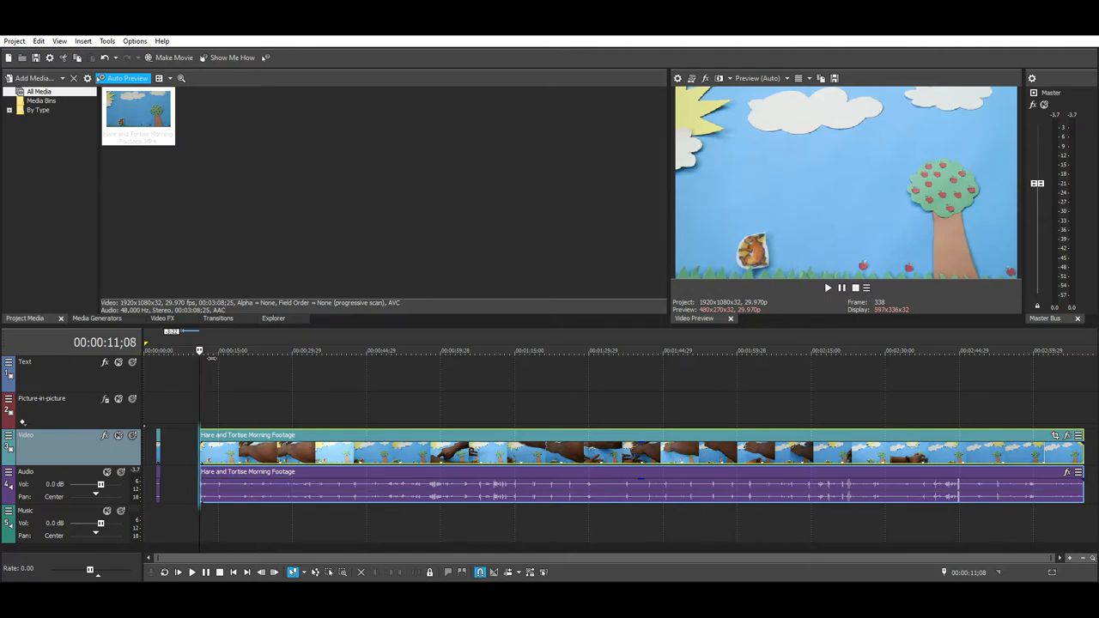
mouse_move(827, 285)
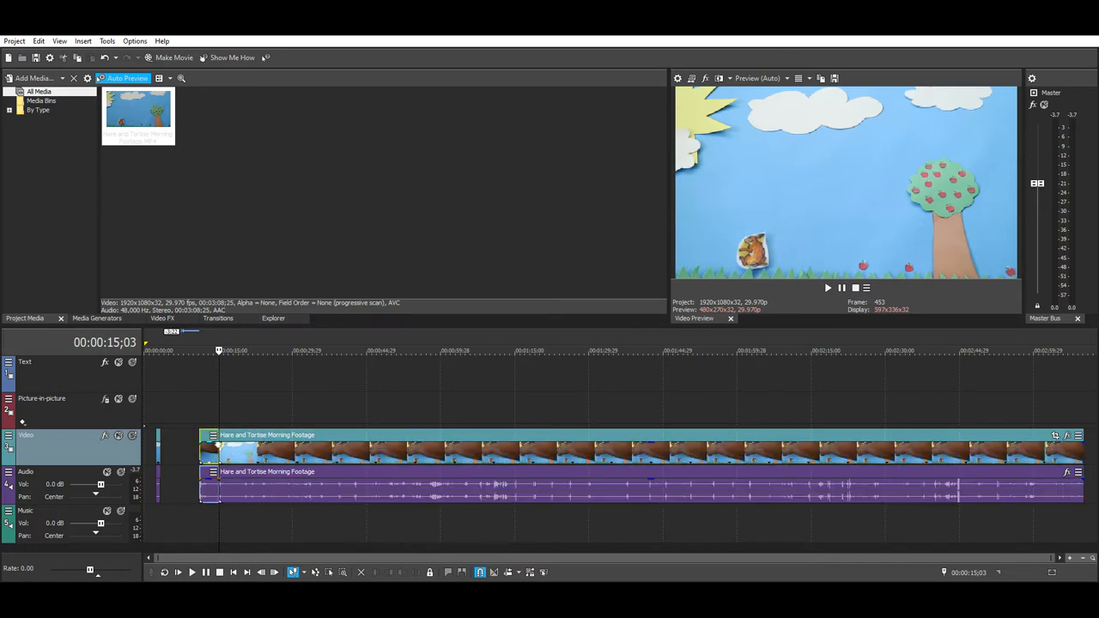
click(186, 351)
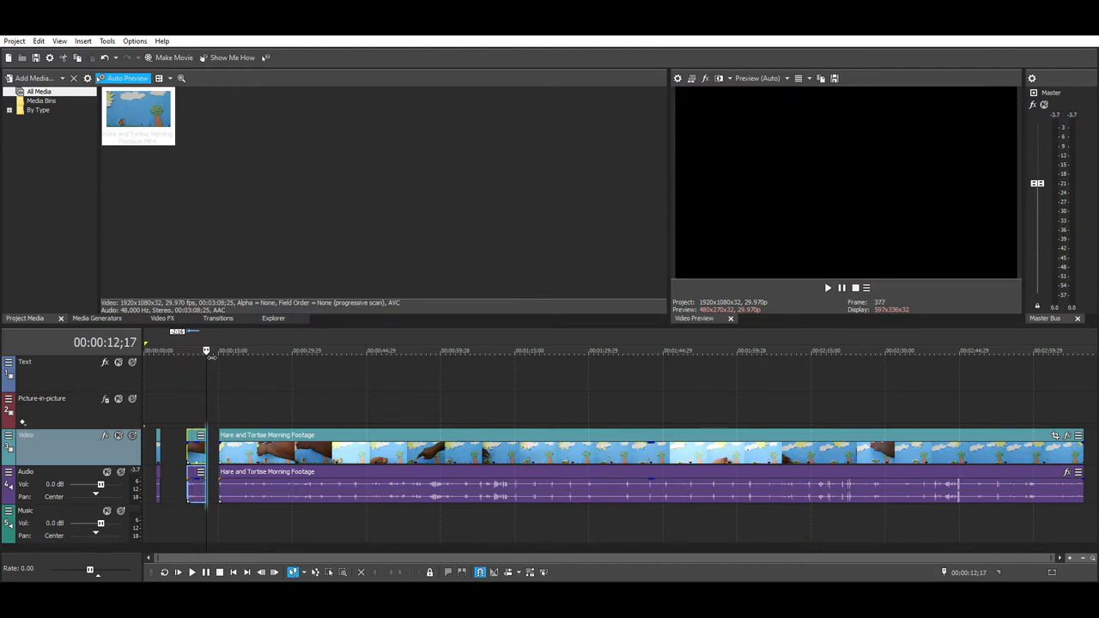
Step: Cut a second short piece and slide it back beside the first one early on the timeline
click(199, 351)
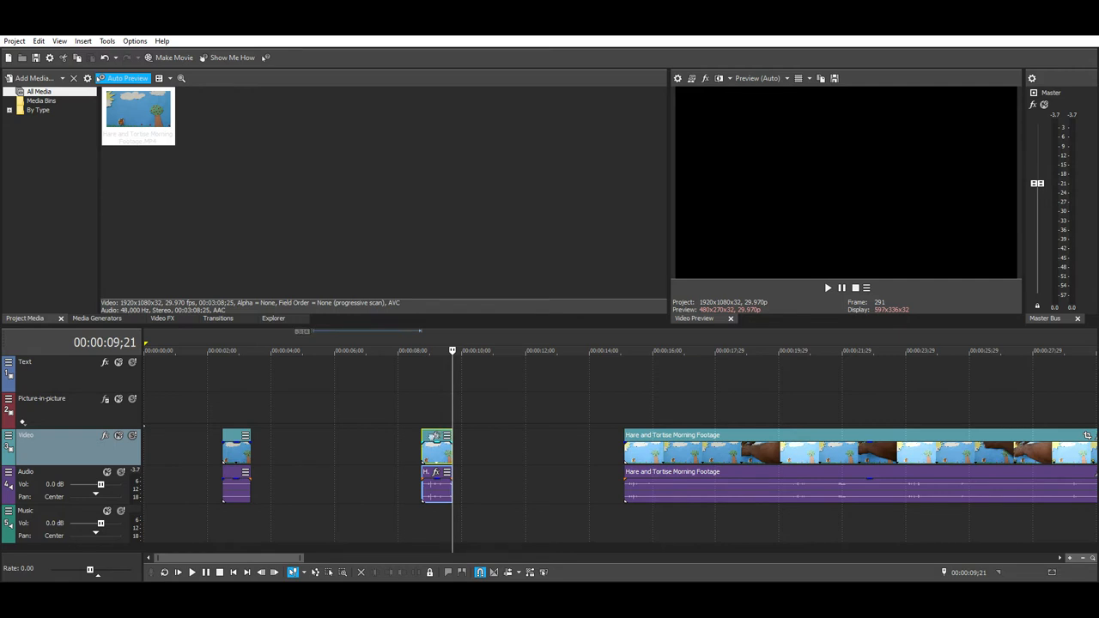
drag(437, 464, 254, 463)
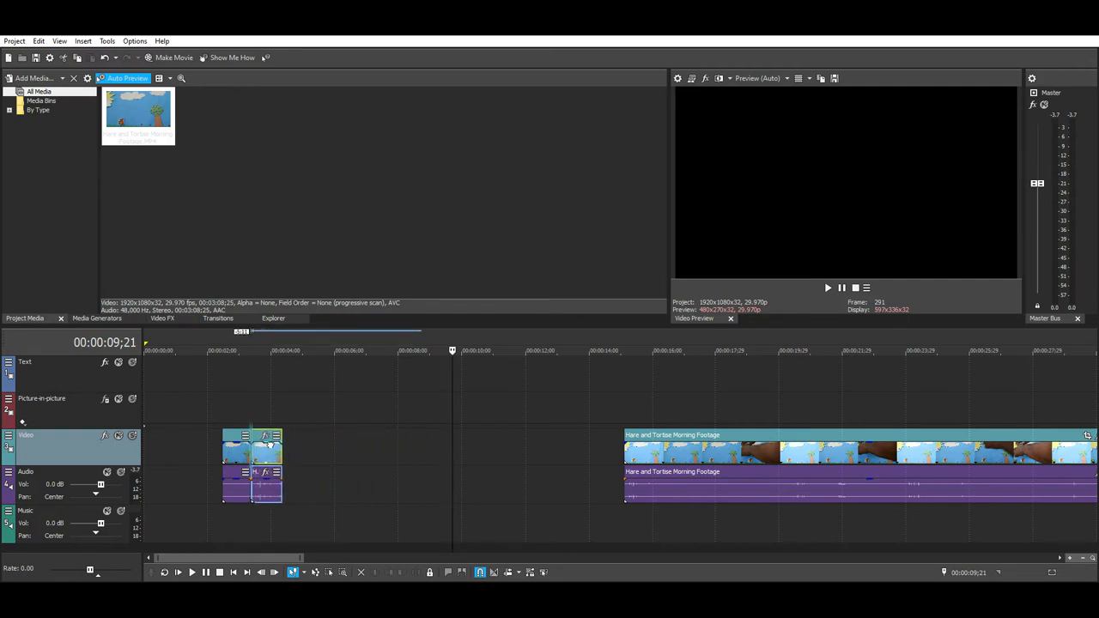
mouse_move(255, 410)
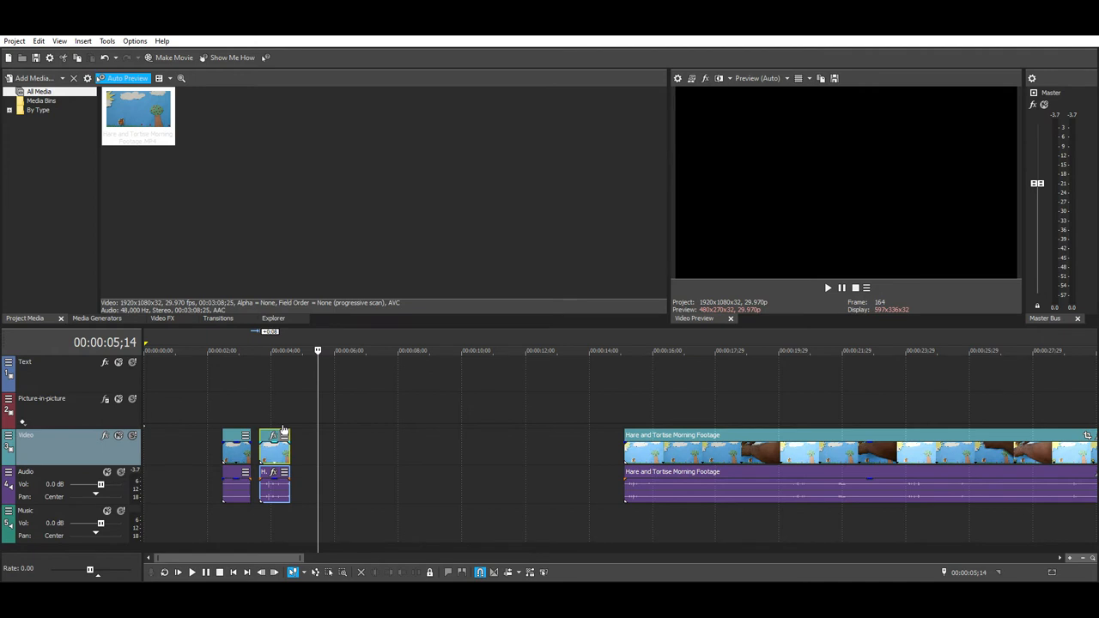
mouse_move(273, 423)
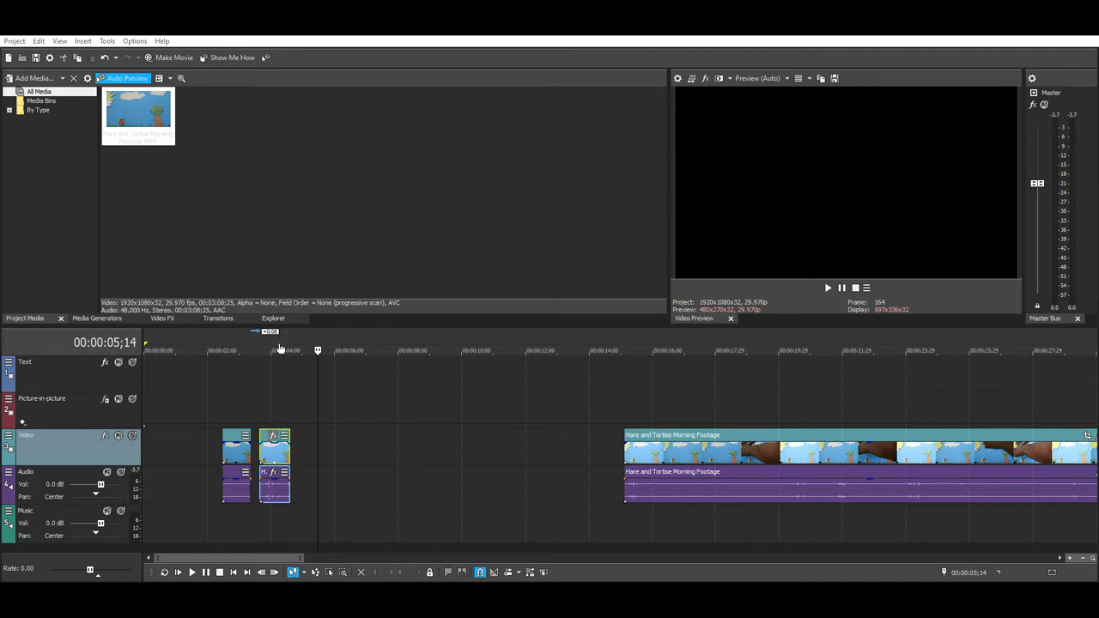
mouse_move(890, 106)
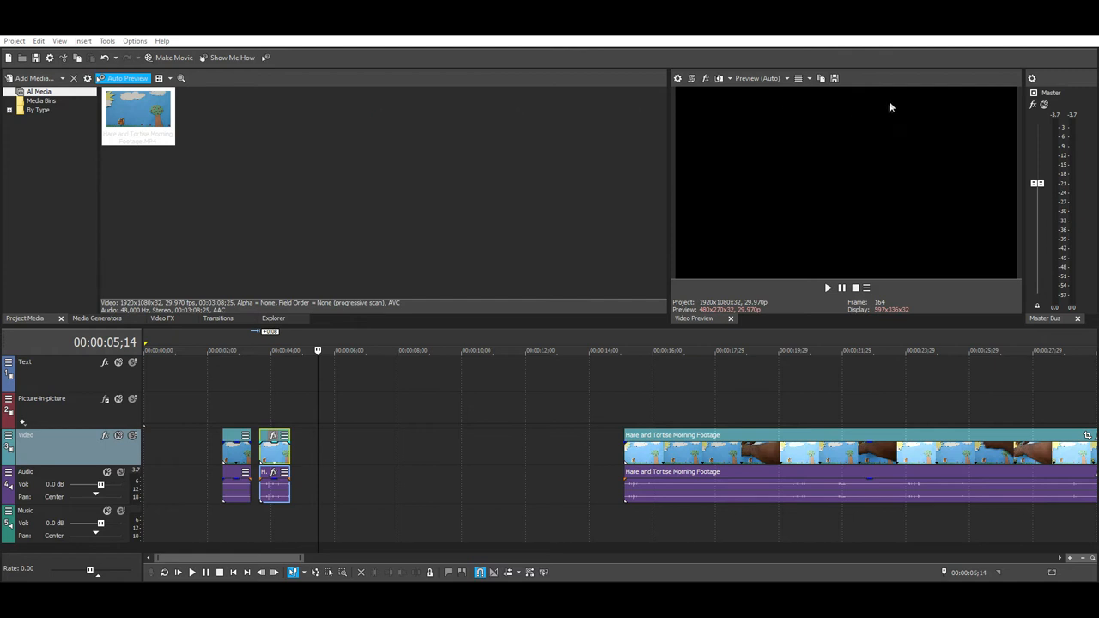
mouse_move(361, 110)
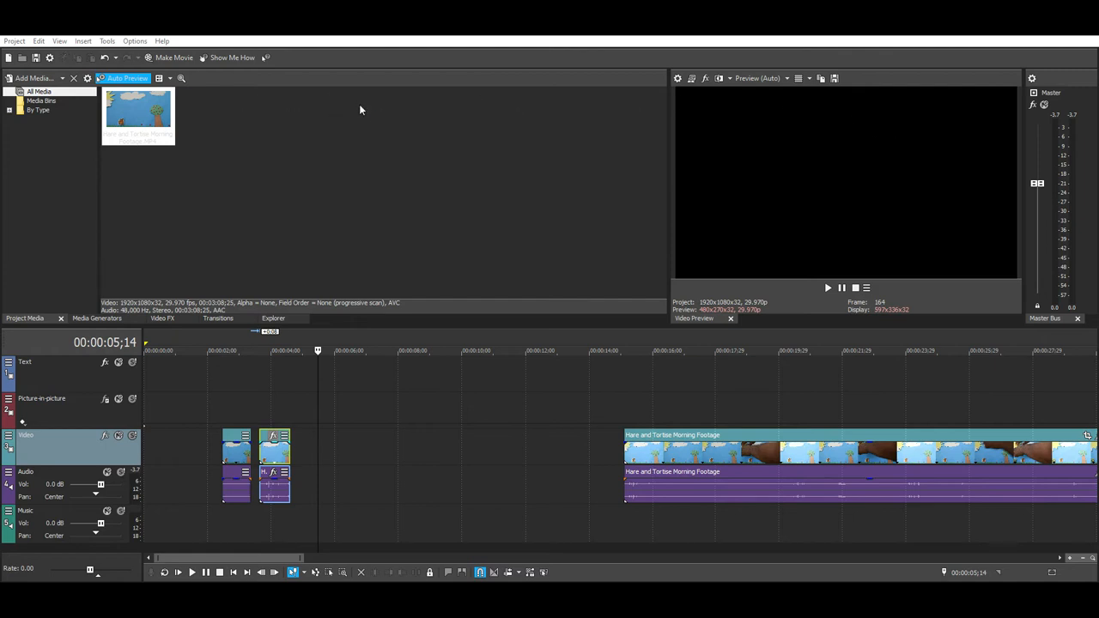
mouse_move(561, 177)
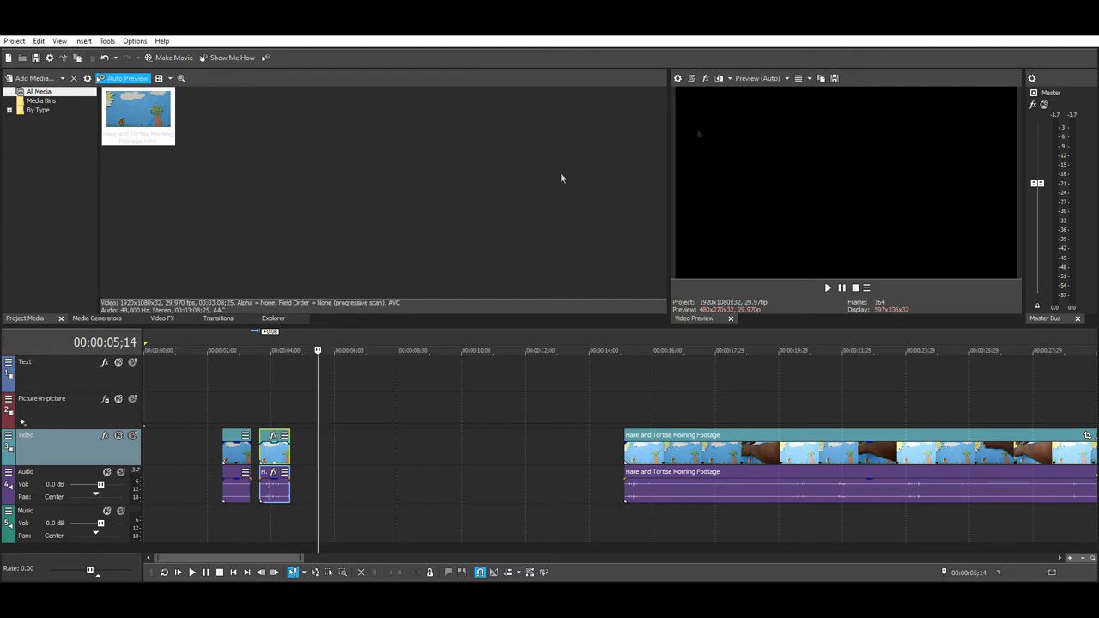
Step: Split off further short pieces and pull the remaining long clip up against them
click(278, 350)
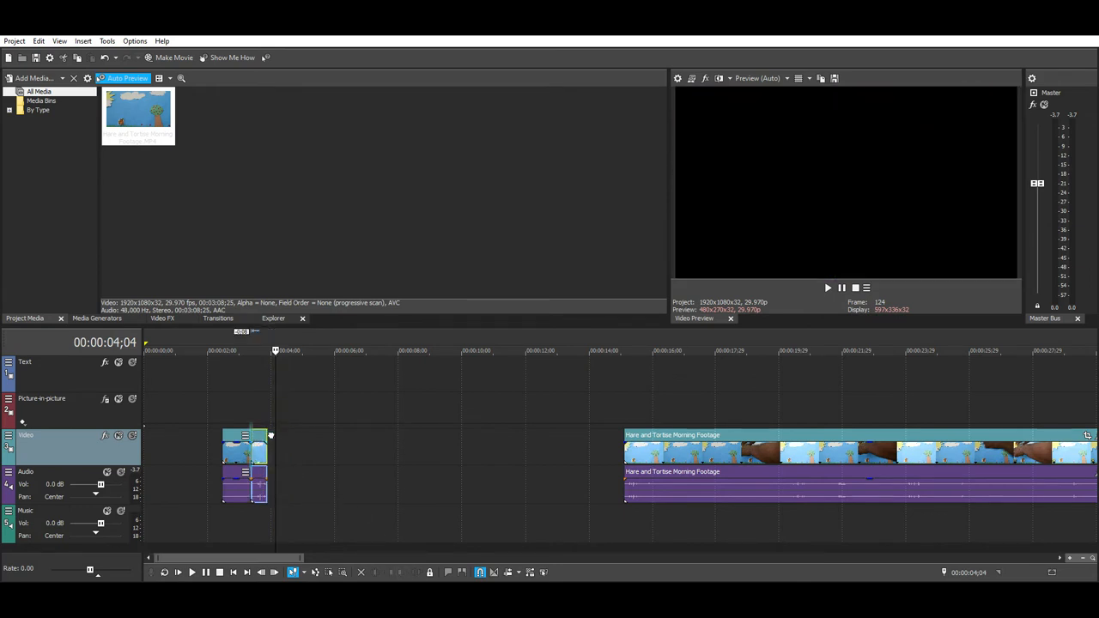
click(216, 351)
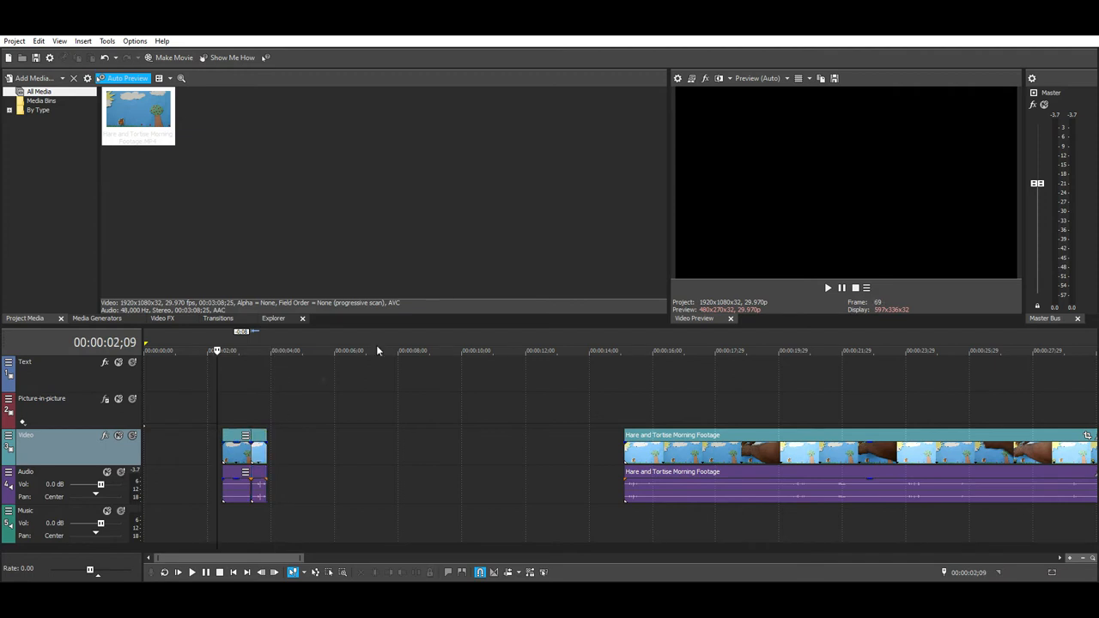
click(178, 572)
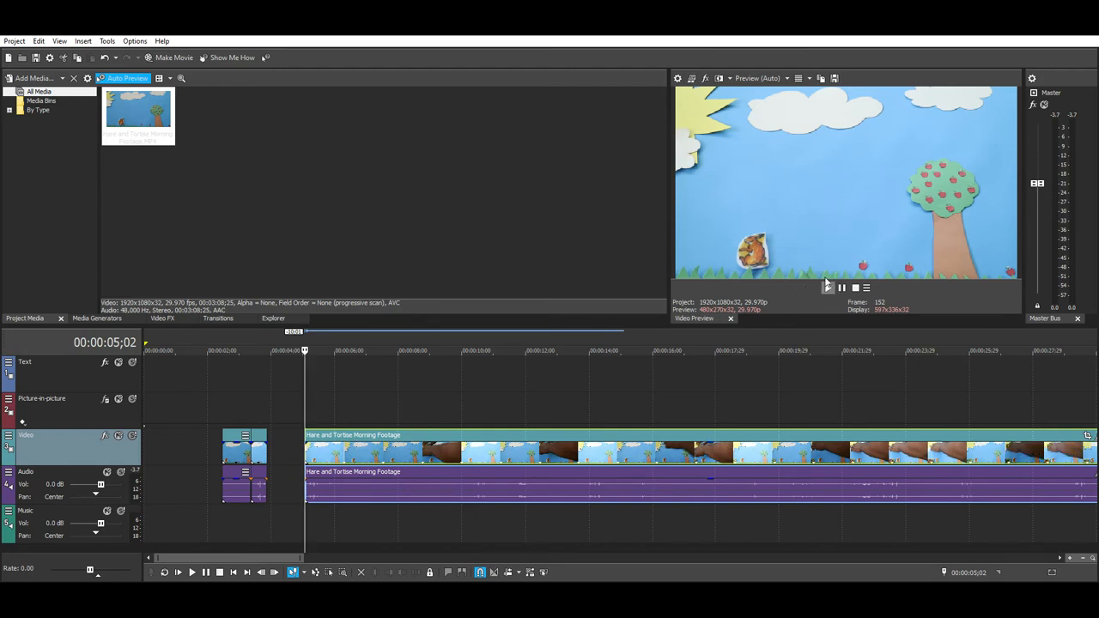
click(192, 572)
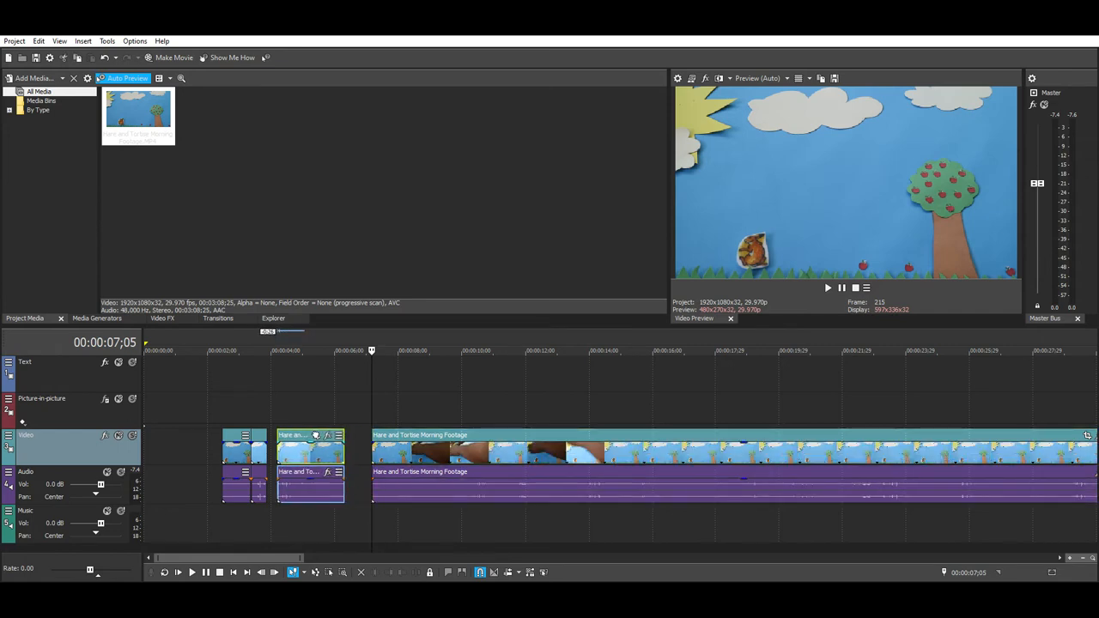
Step: Add another cut piece to the row of short clips, leaving a gap before the remaining footage
click(192, 572)
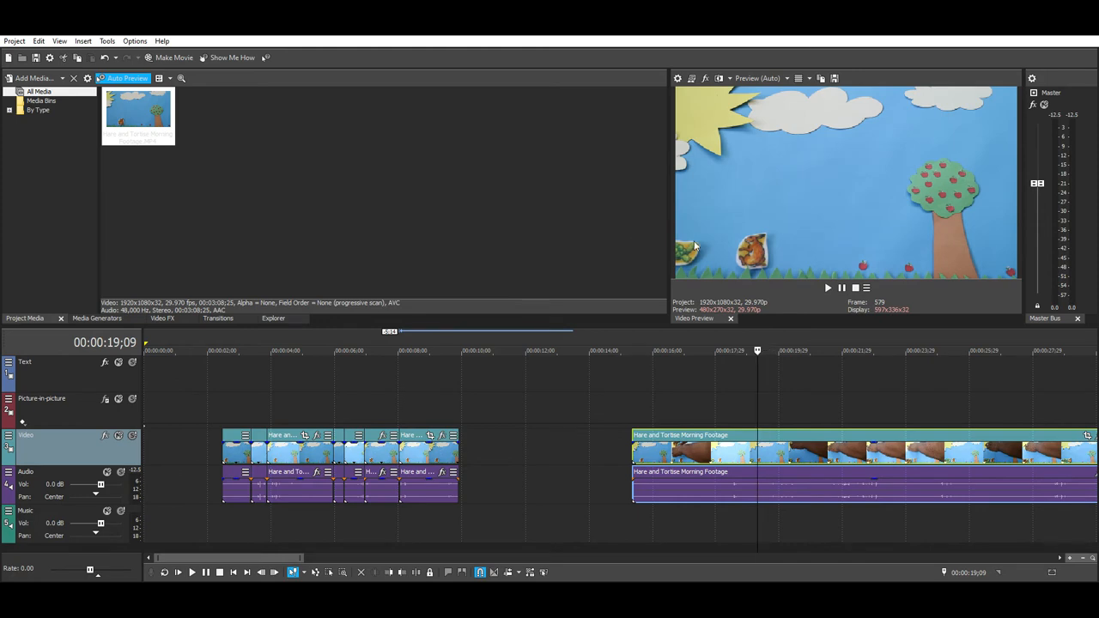
mouse_move(608, 457)
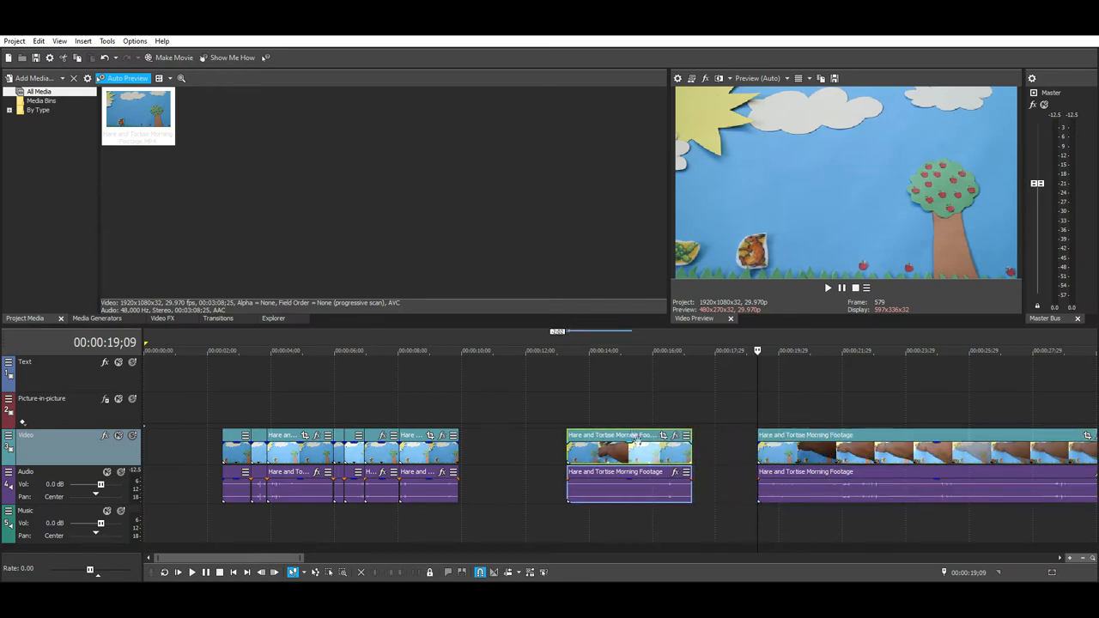
click(629, 351)
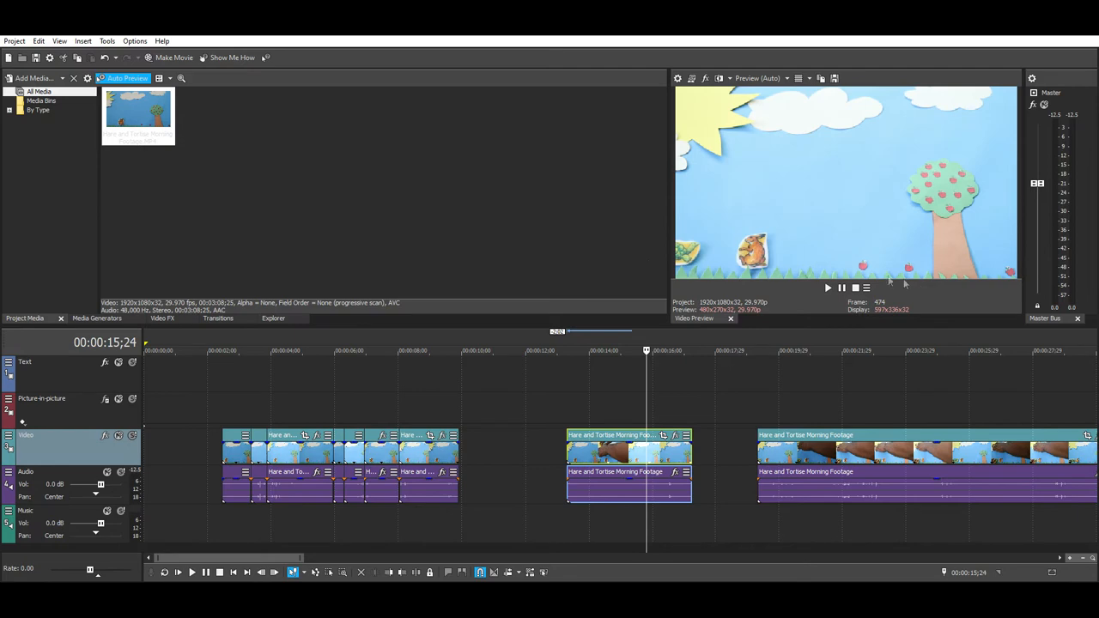
mouse_move(409, 580)
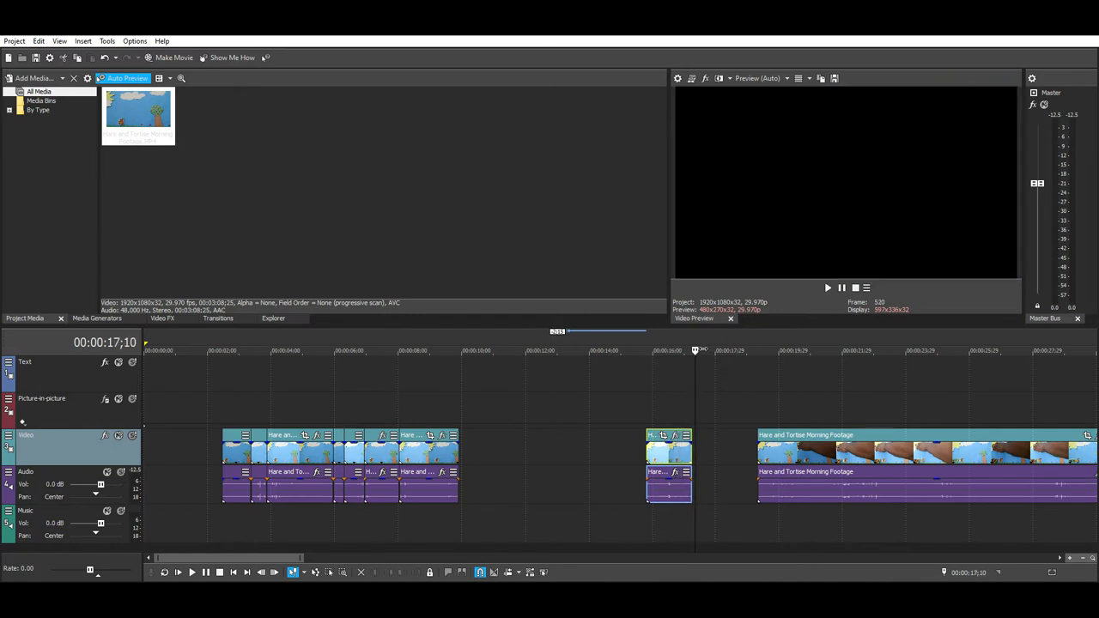
click(646, 350)
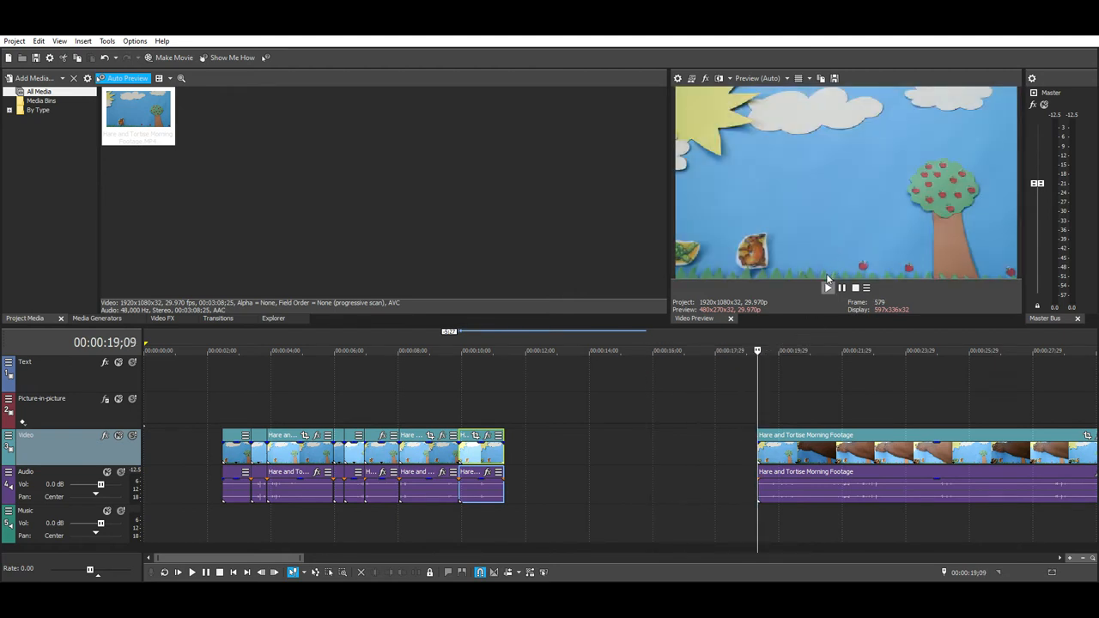
Step: Close the short pieces up back to back and mute the footage's original audio track
click(192, 572)
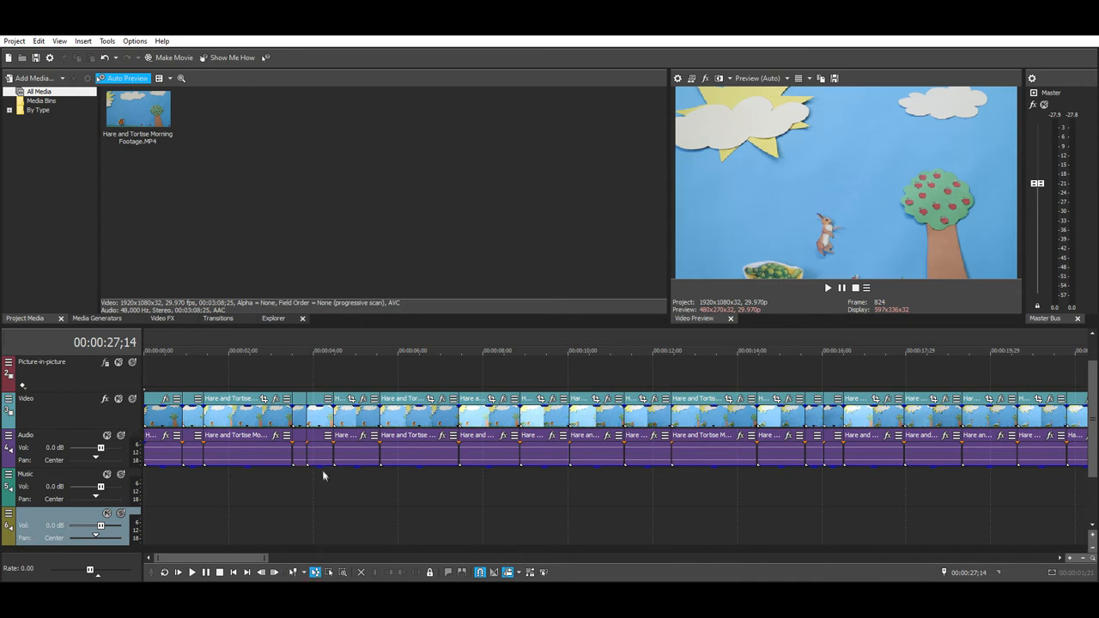
mouse_move(374, 433)
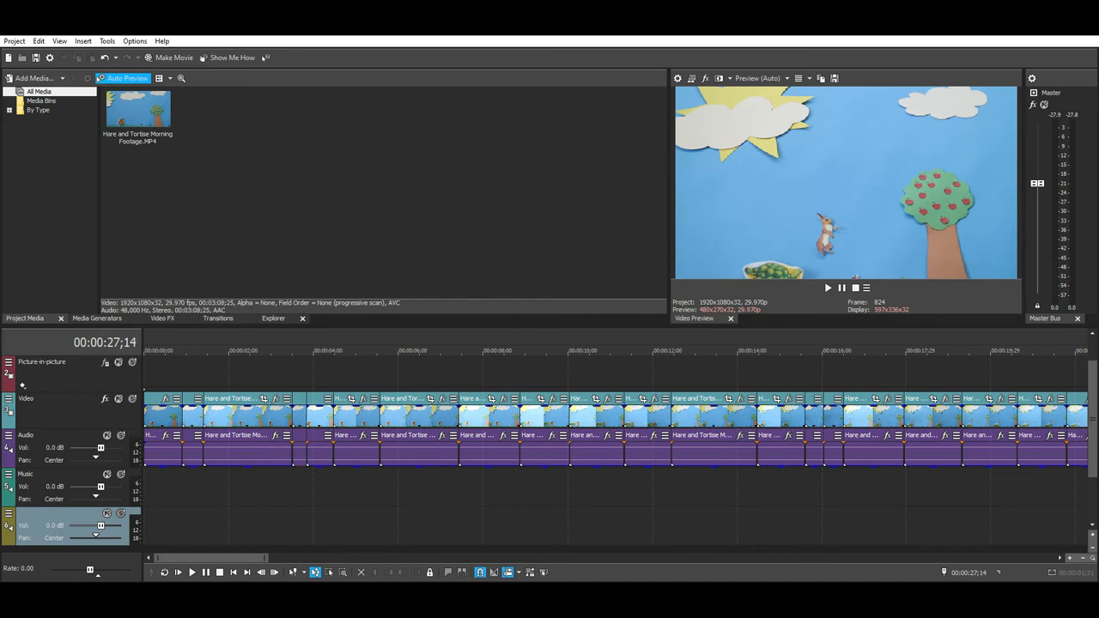
mouse_move(185, 224)
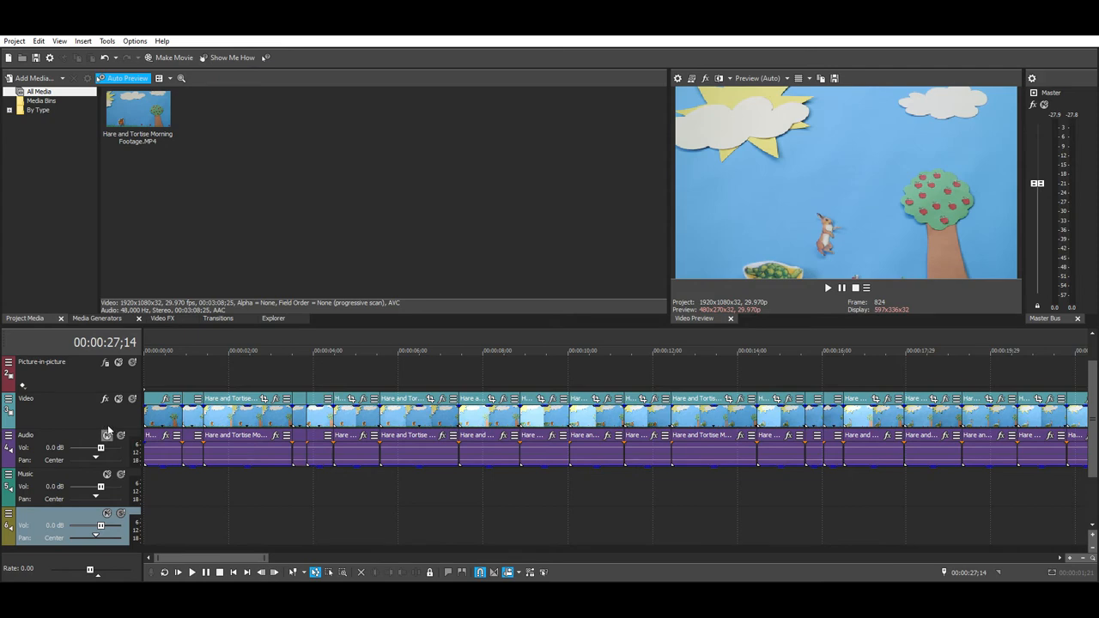
click(107, 446)
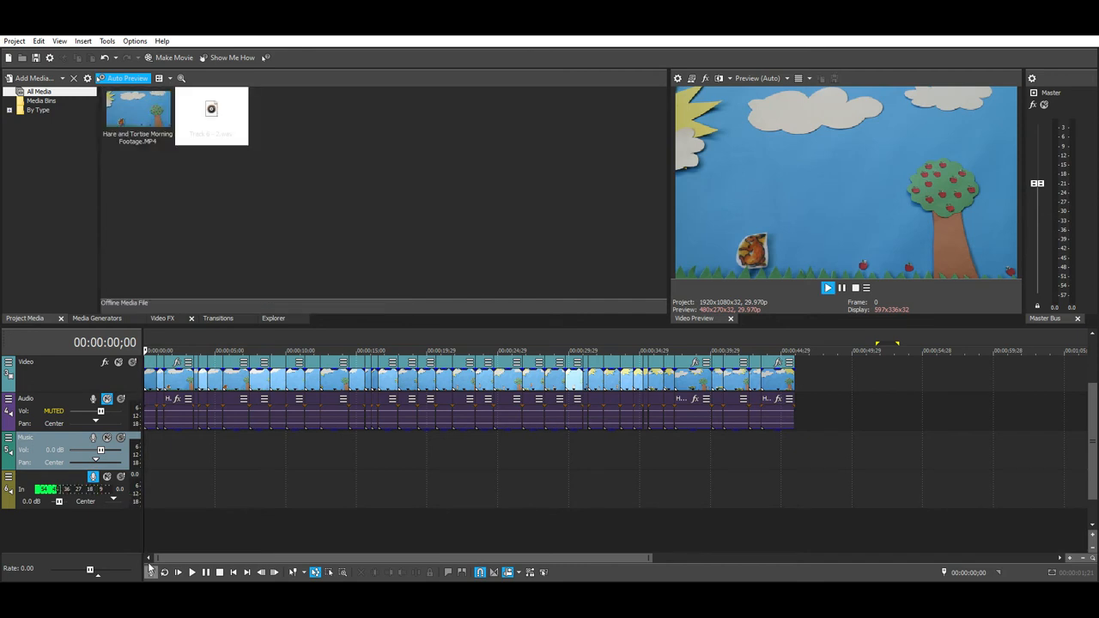
Step: Record the voiceover onto the bottom audio track while the muted footage plays
click(178, 572)
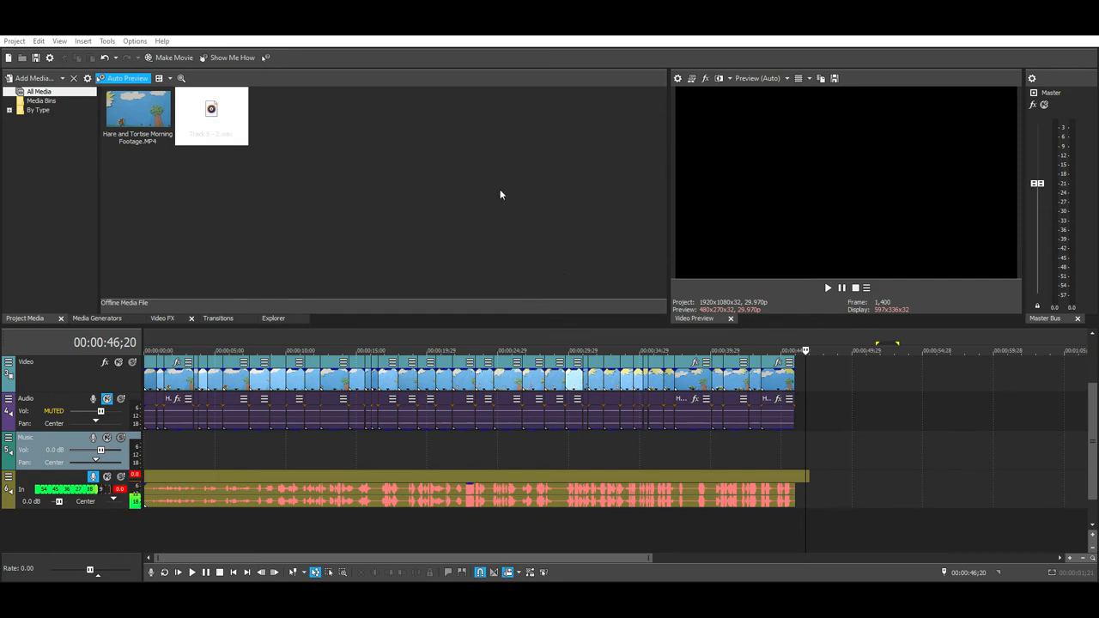
mouse_move(510, 212)
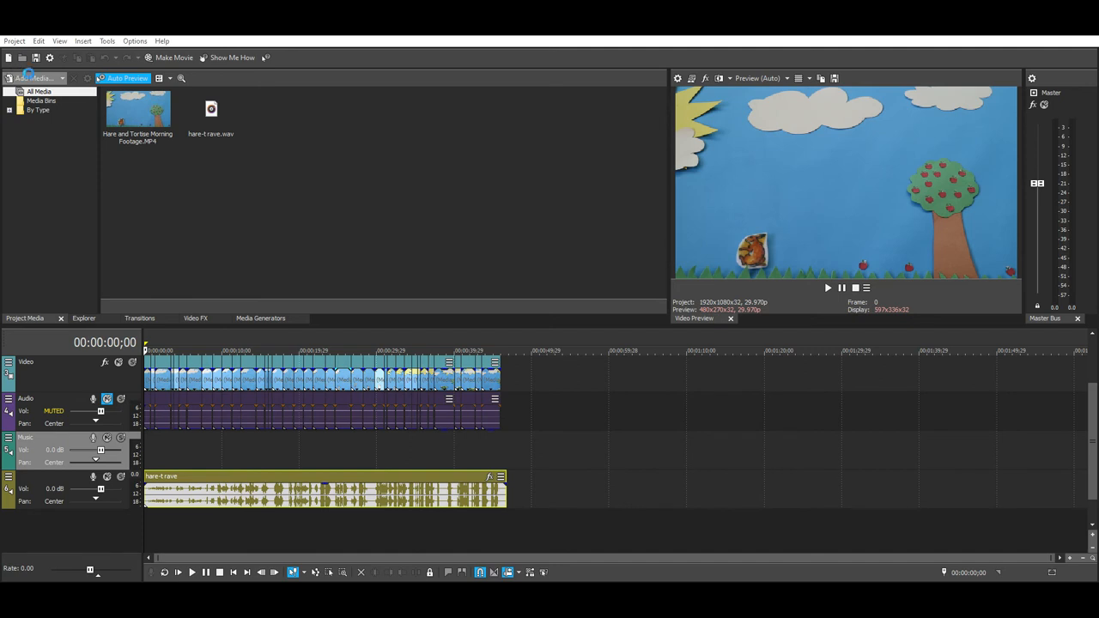
mouse_move(41, 181)
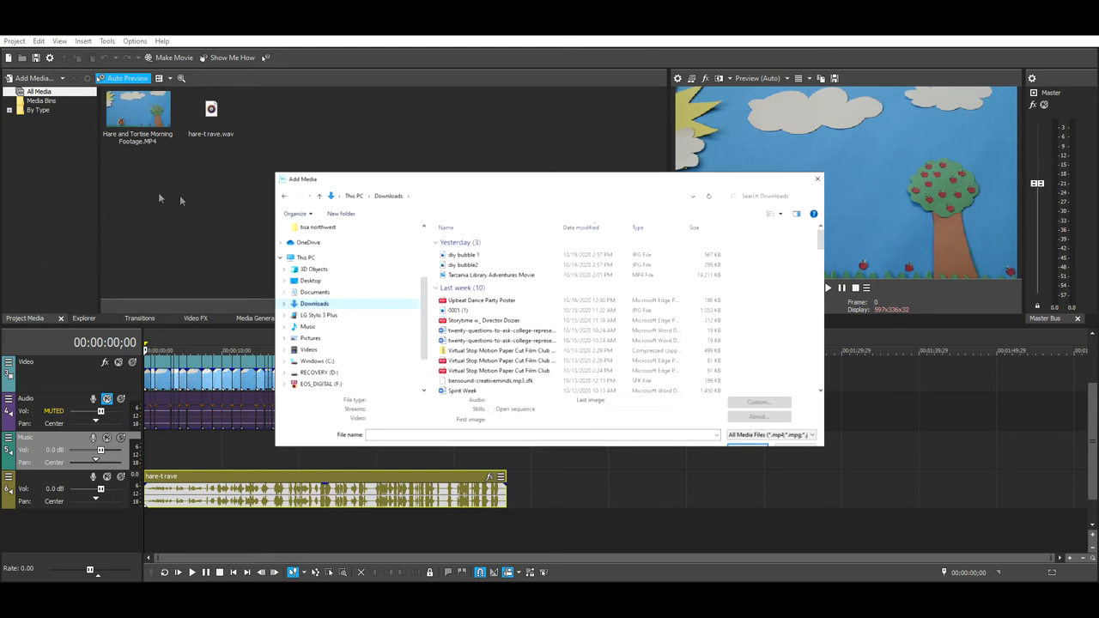
mouse_move(57, 160)
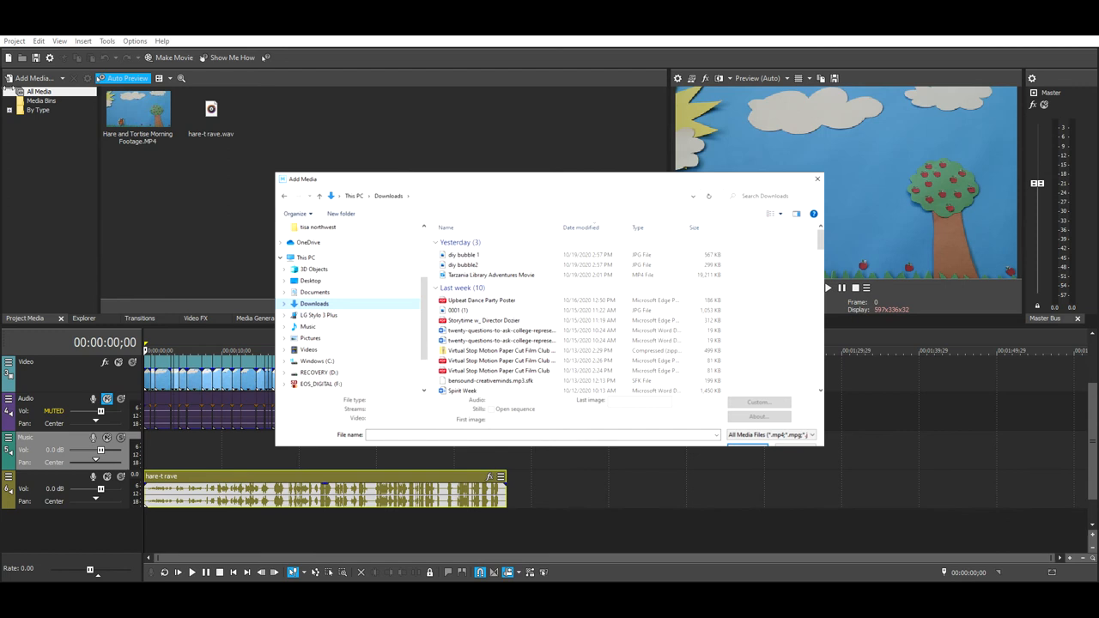
Step: Import the background music mp3 from Downloads into the project media
click(489, 353)
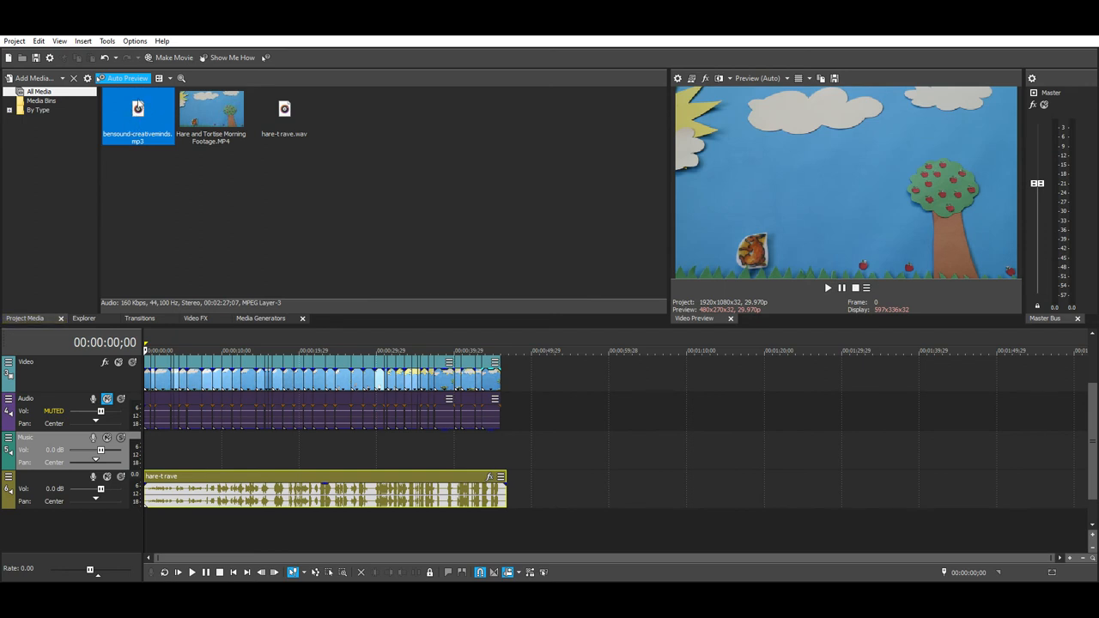
mouse_move(105, 151)
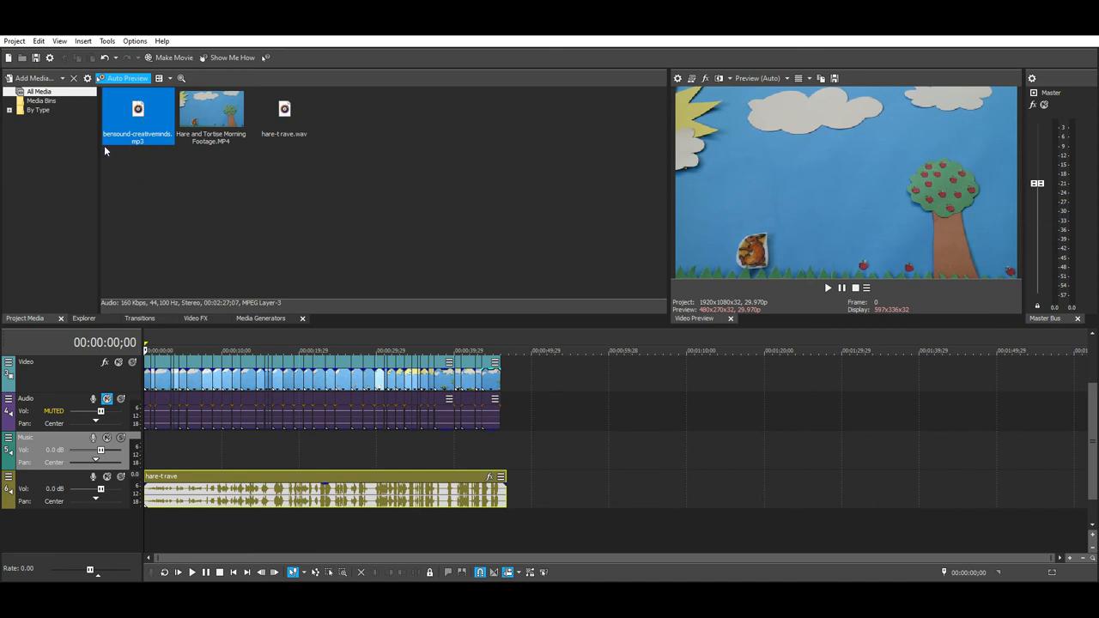
mouse_move(148, 138)
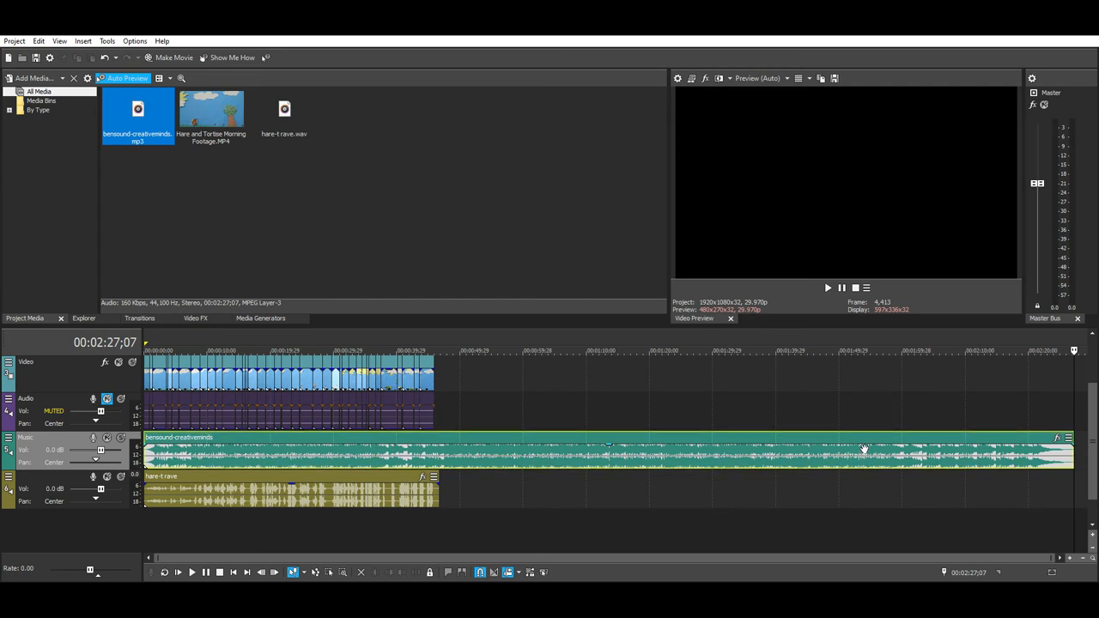
mouse_move(483, 440)
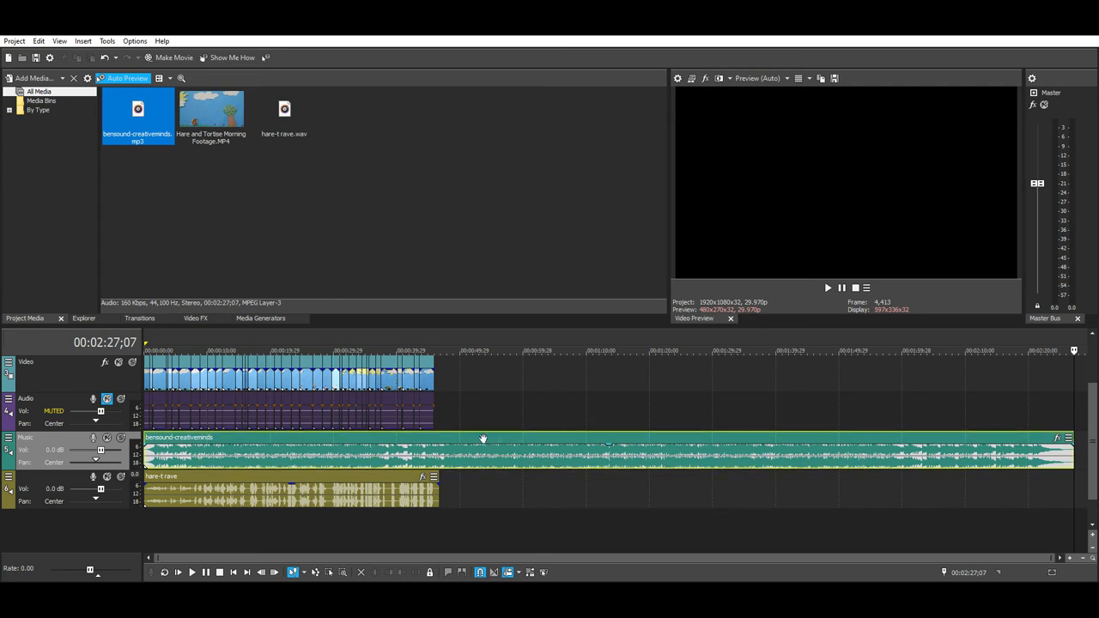
mouse_move(438, 355)
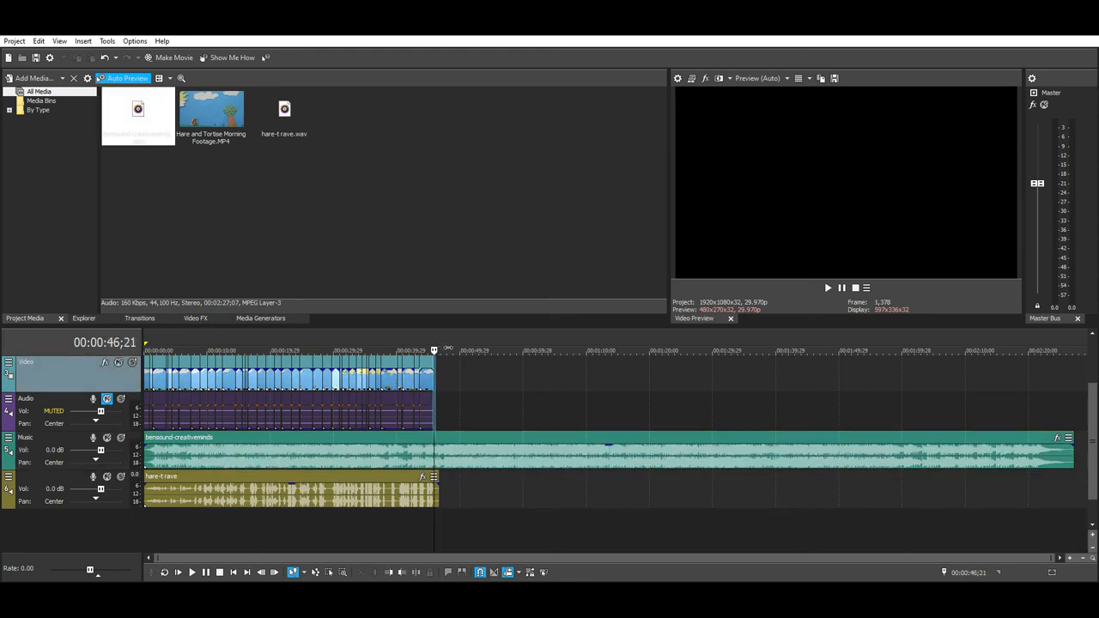
Step: Split the music clip where the footage ends and remove the excess tail
click(457, 351)
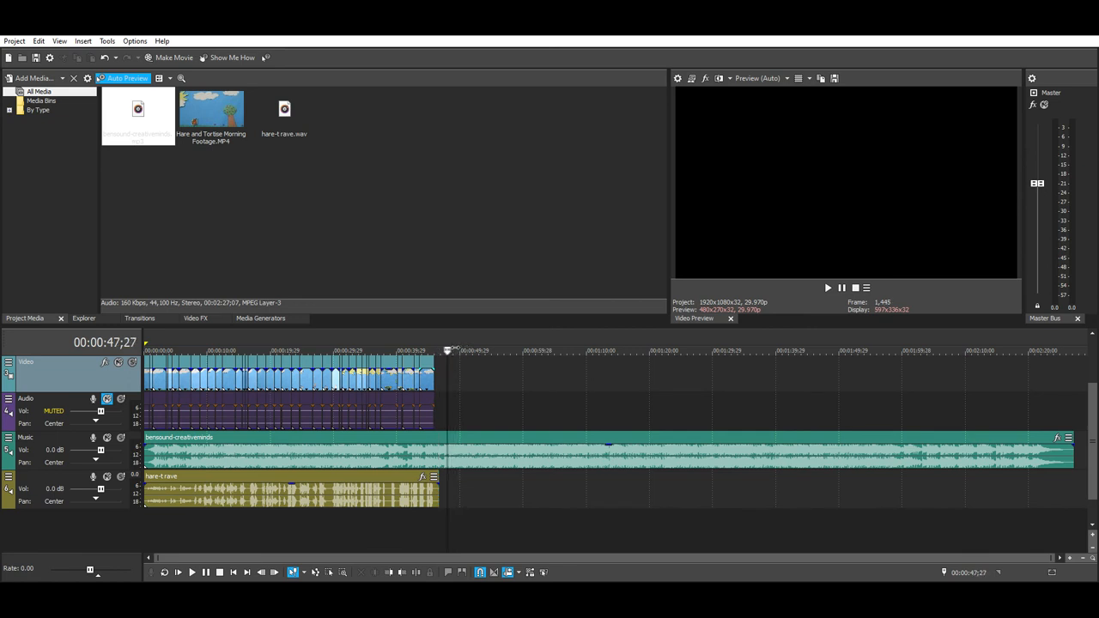
click(443, 350)
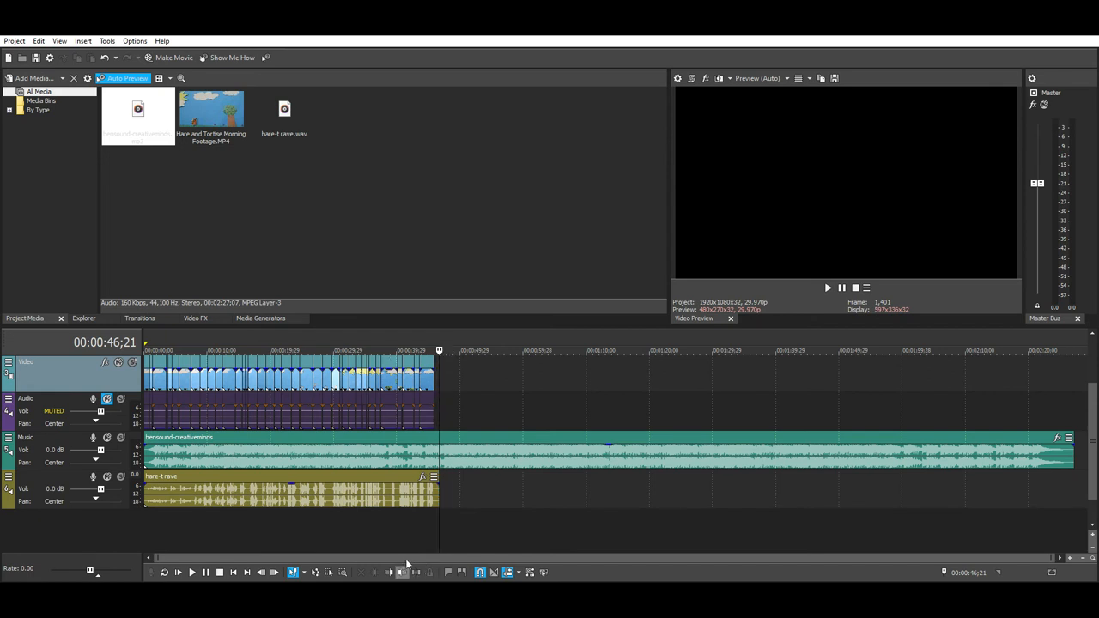
mouse_move(453, 438)
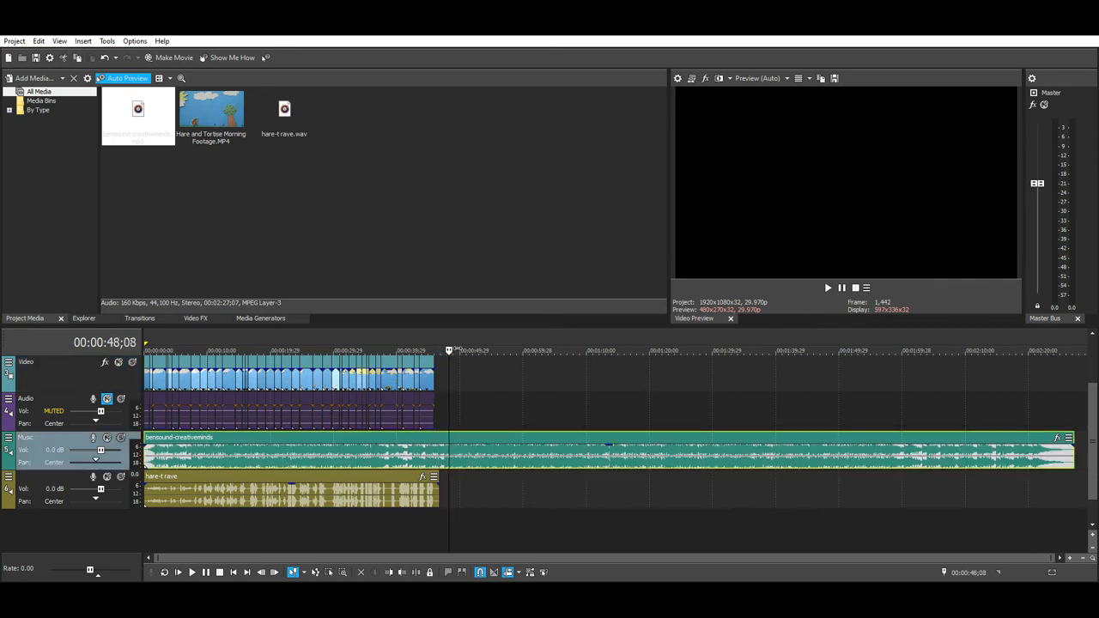
click(439, 350)
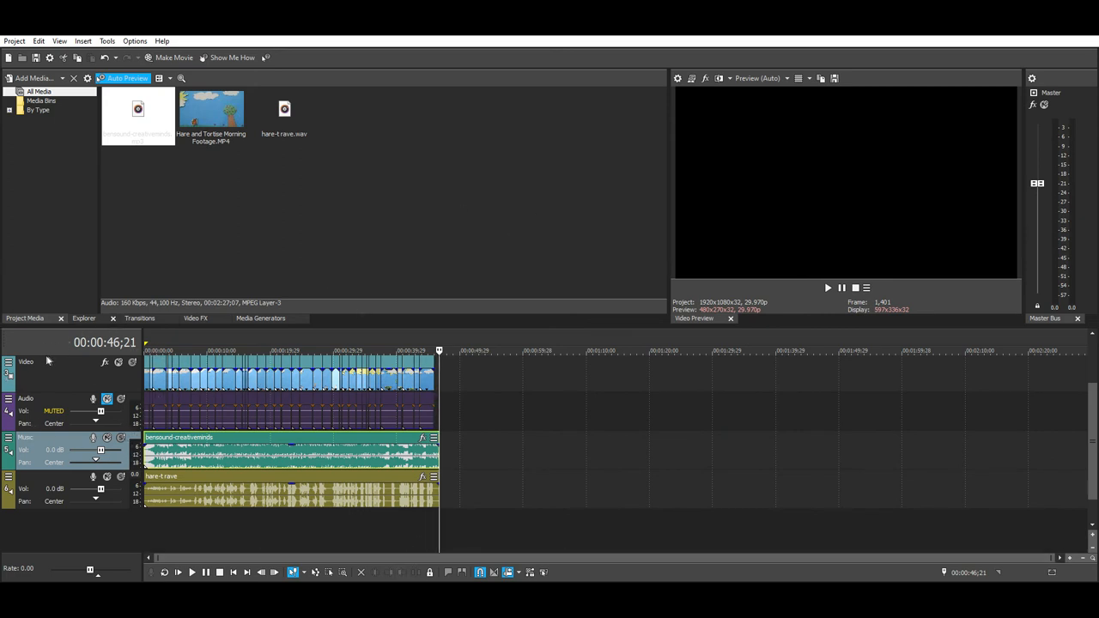
mouse_move(52, 399)
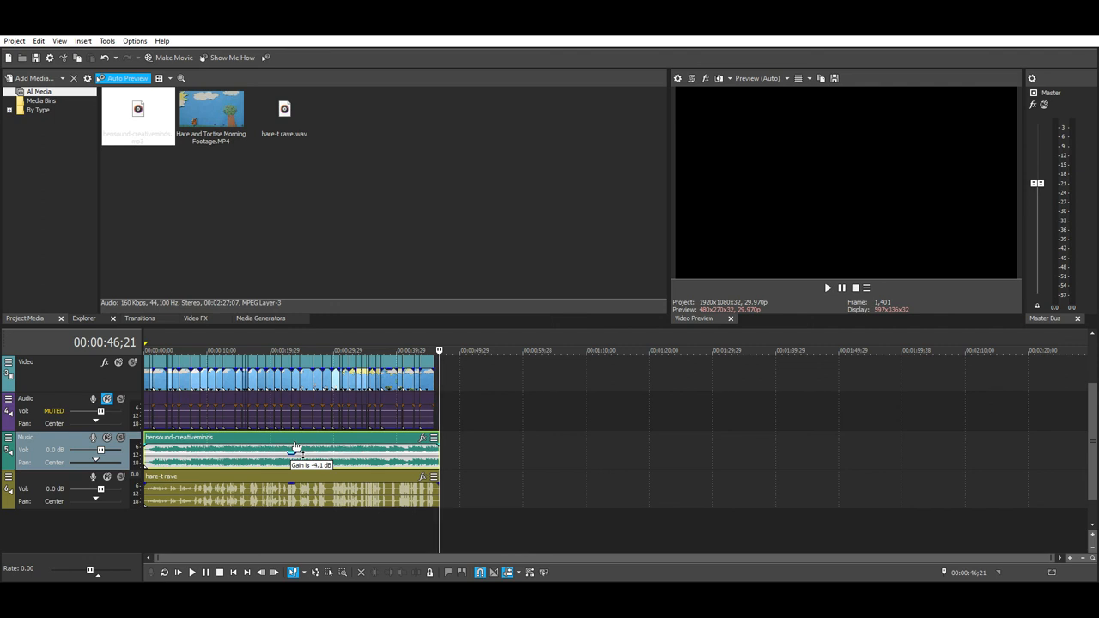
Step: Lower the background music clip's gain to about -9 dB so it sits under the voiceover
drag(292, 447, 292, 464)
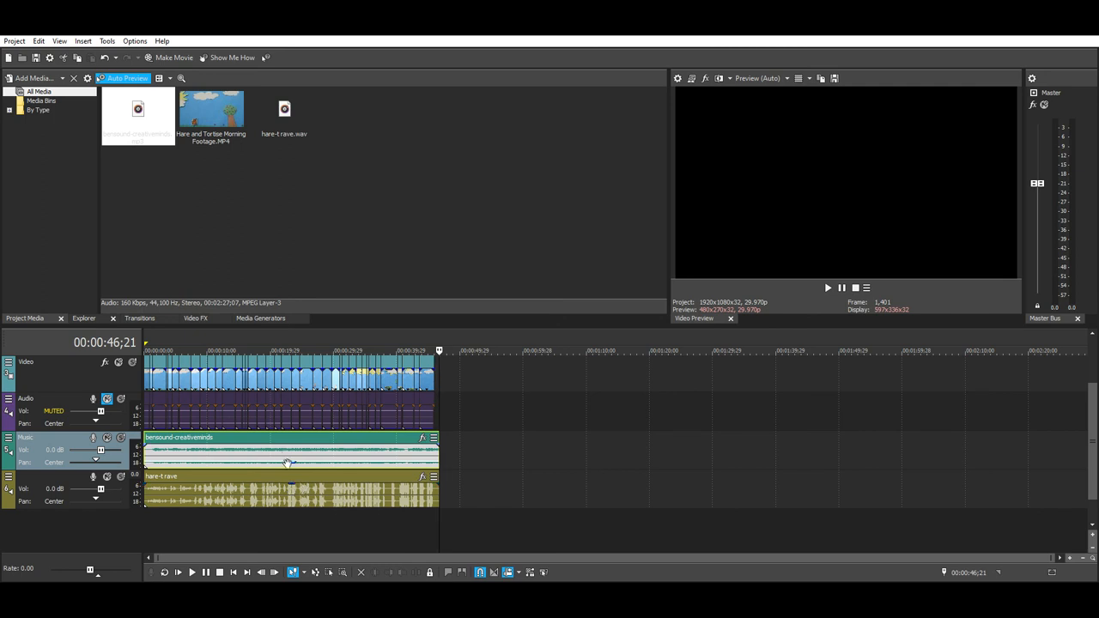
mouse_move(273, 421)
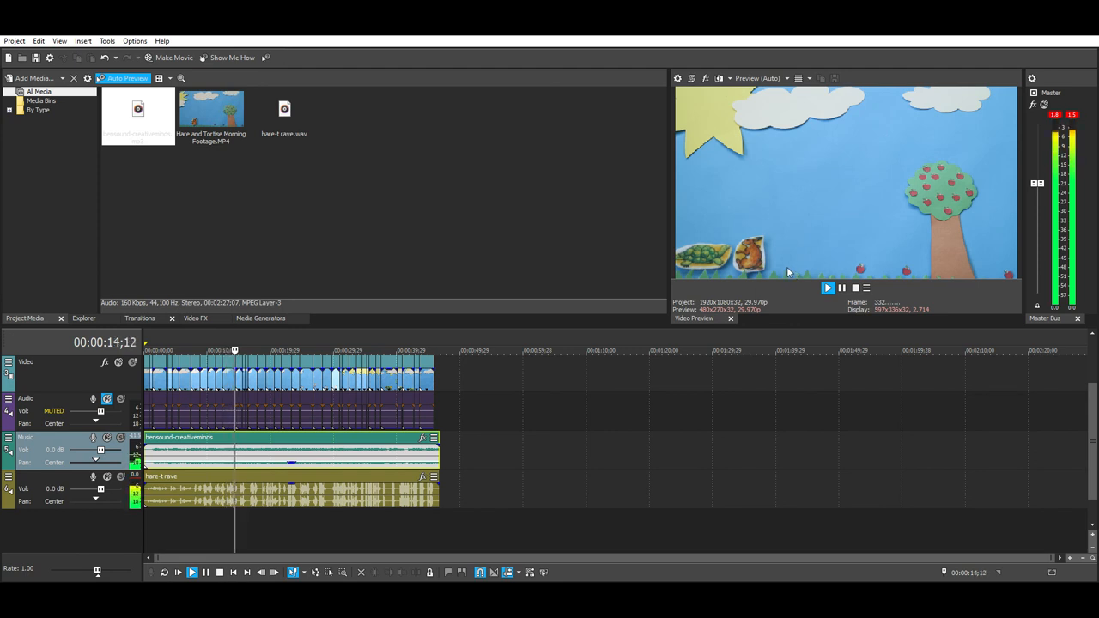
click(828, 289)
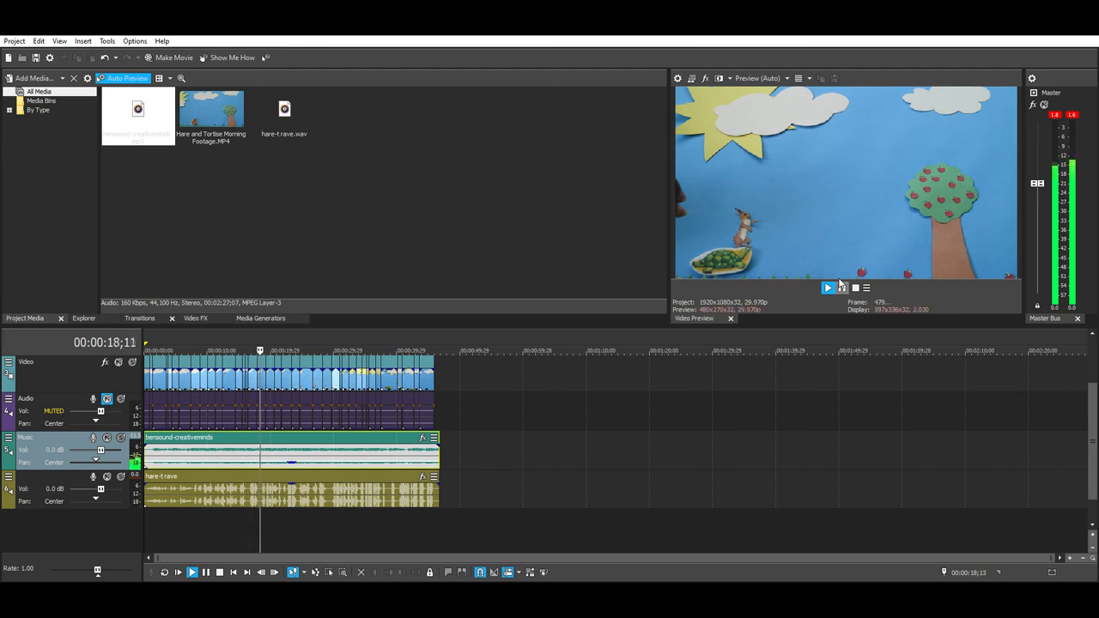
click(828, 288)
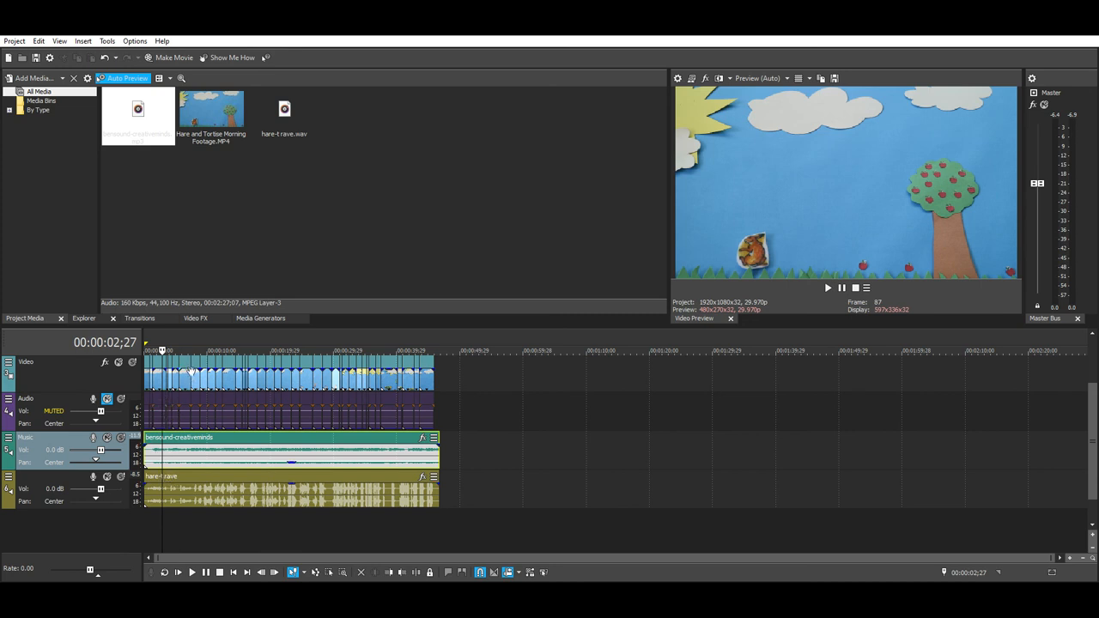
click(161, 350)
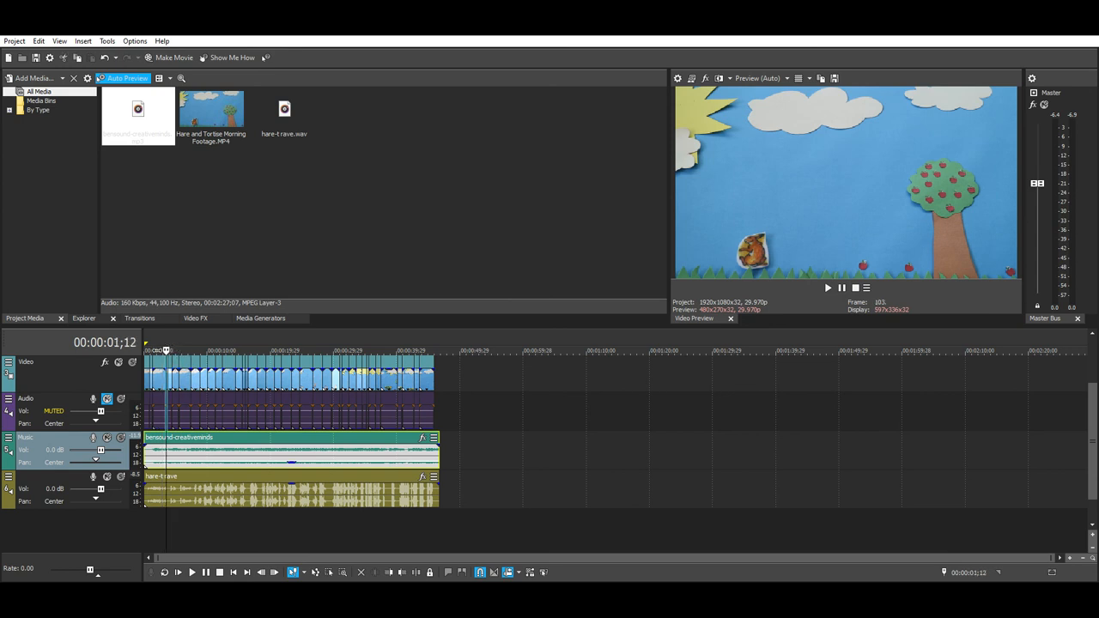